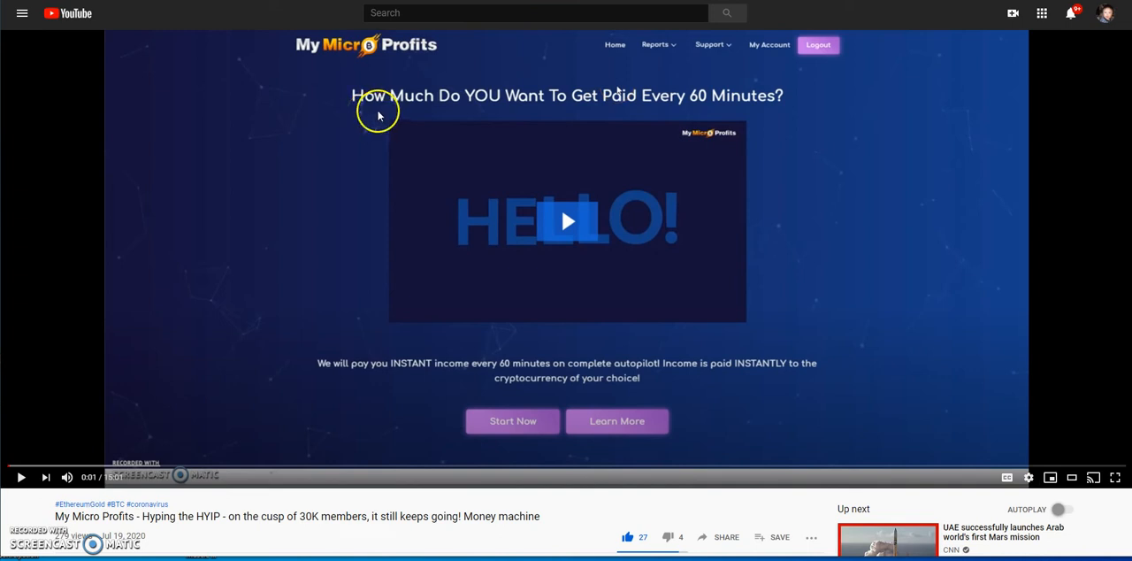
mouse_move(382, 111)
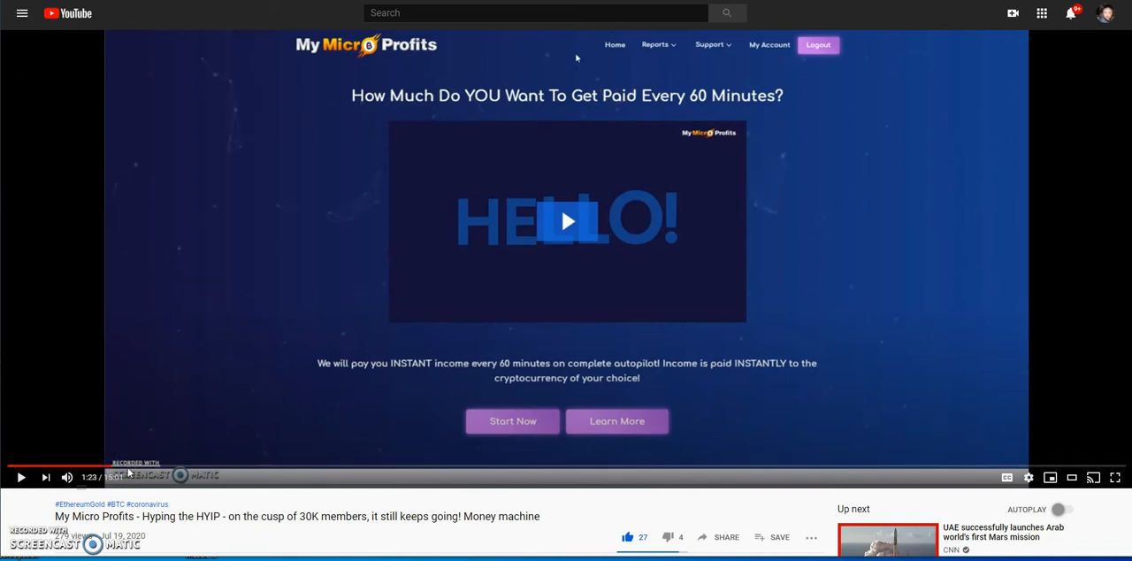
Scroll the review video page down to the Website Statistics showing 29438 members.
scroll(down, 3)
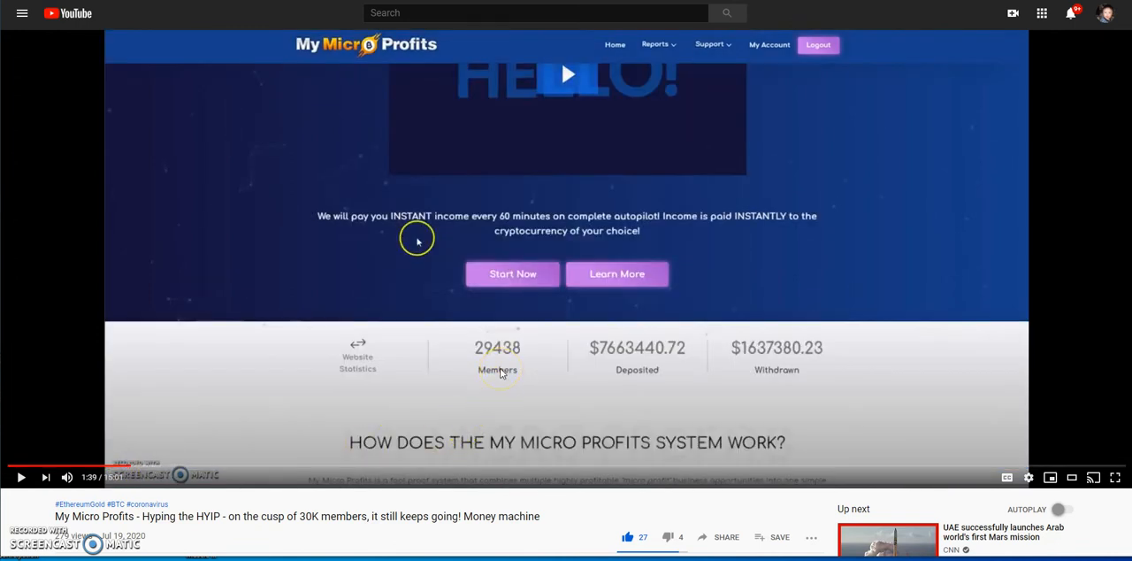
mouse_move(613, 361)
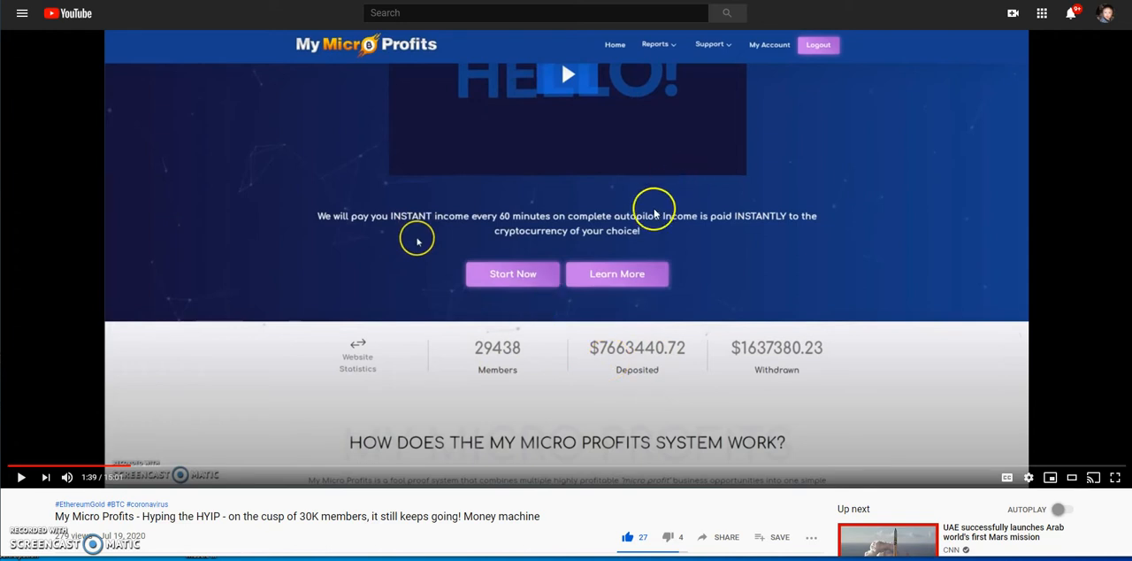
mouse_move(638, 111)
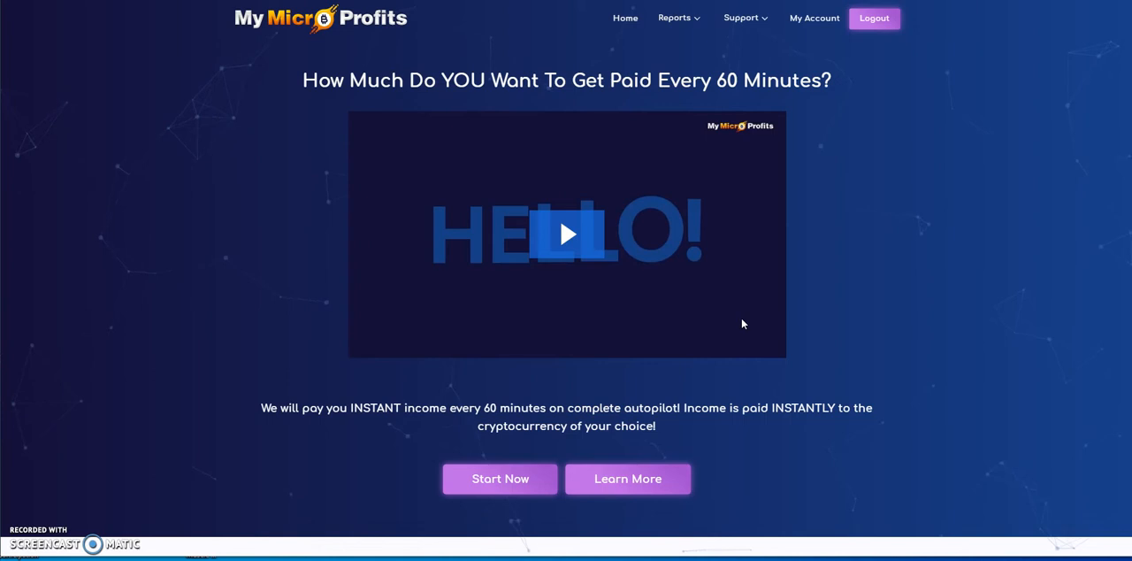
mouse_move(744, 321)
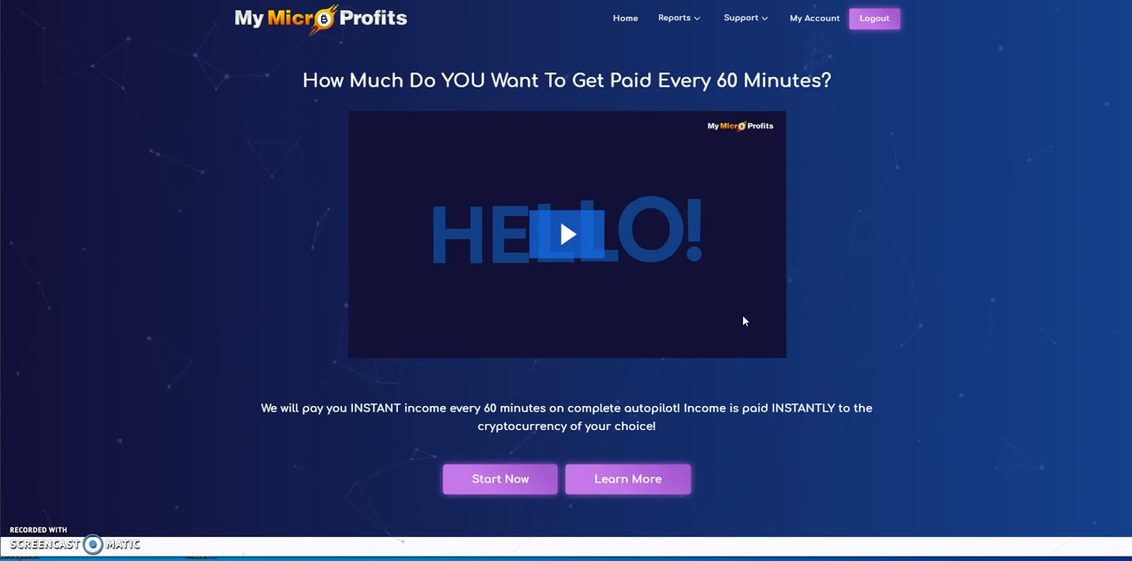
mouse_move(828, 310)
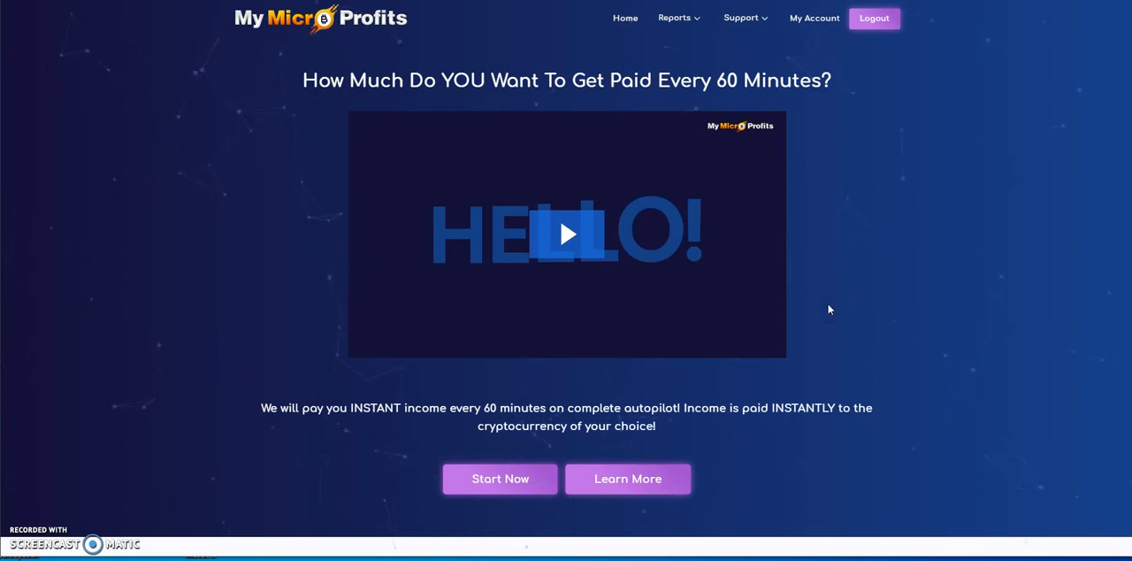
scroll(down, 3)
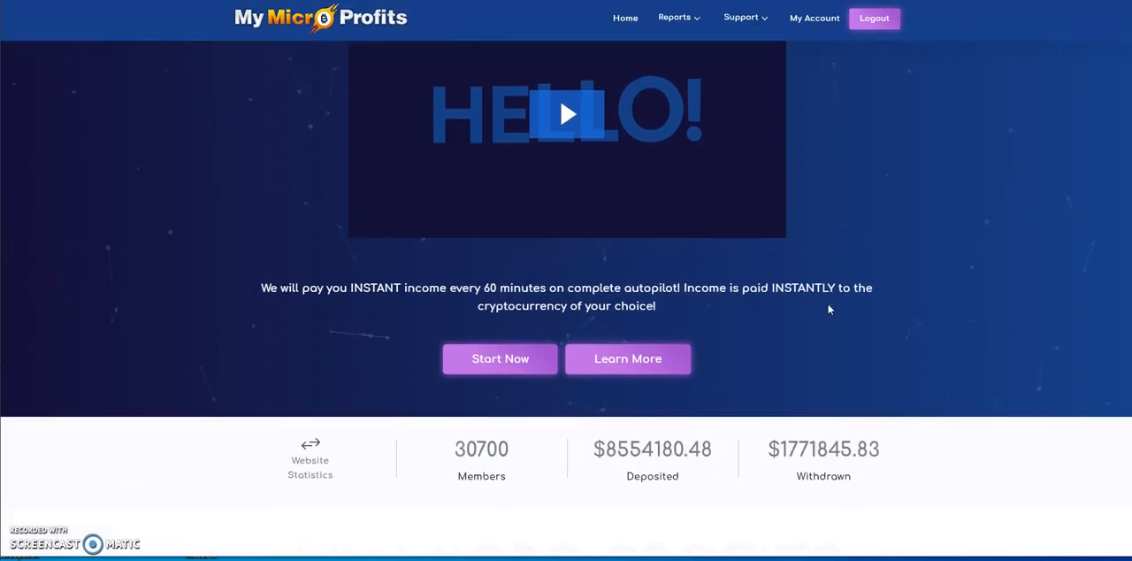
scroll(down, 3)
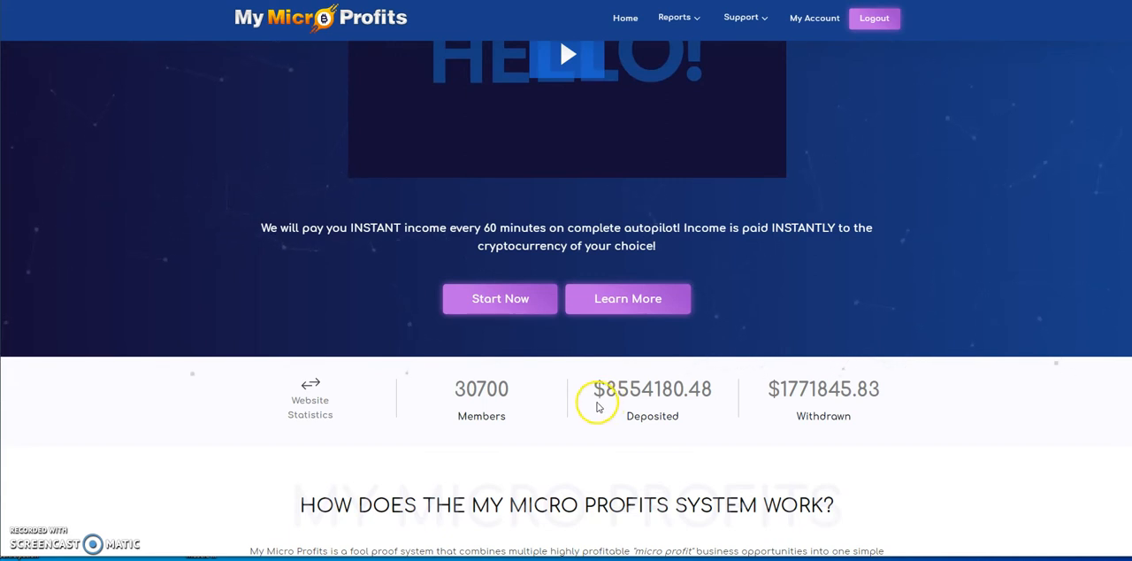
mouse_move(560, 396)
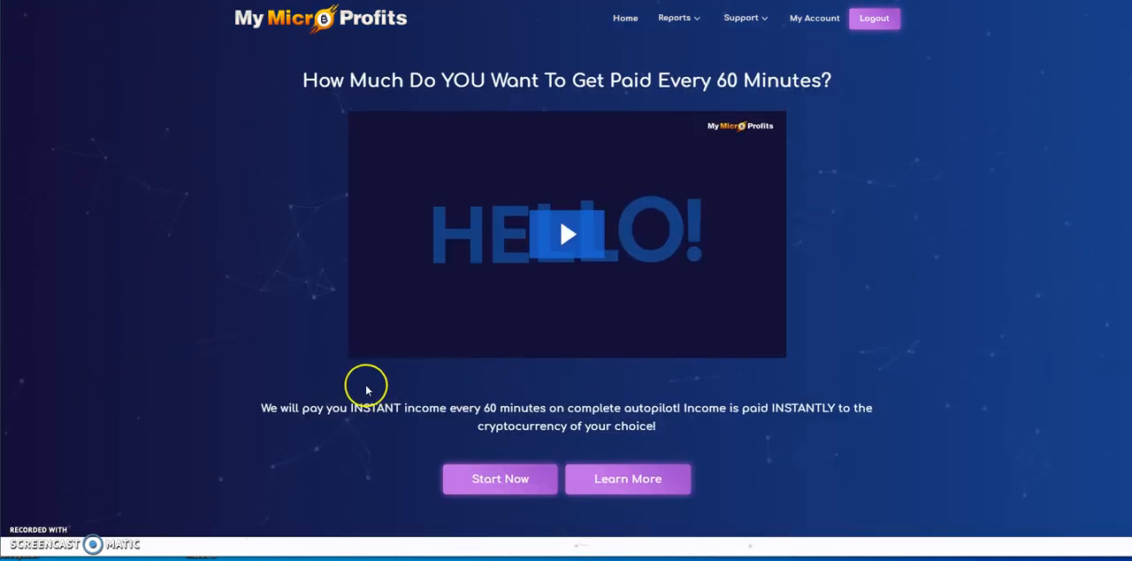
Open Latest Payouts and scroll to the Last Withdrawals table of Jul-20-2020 payouts.
click(675, 18)
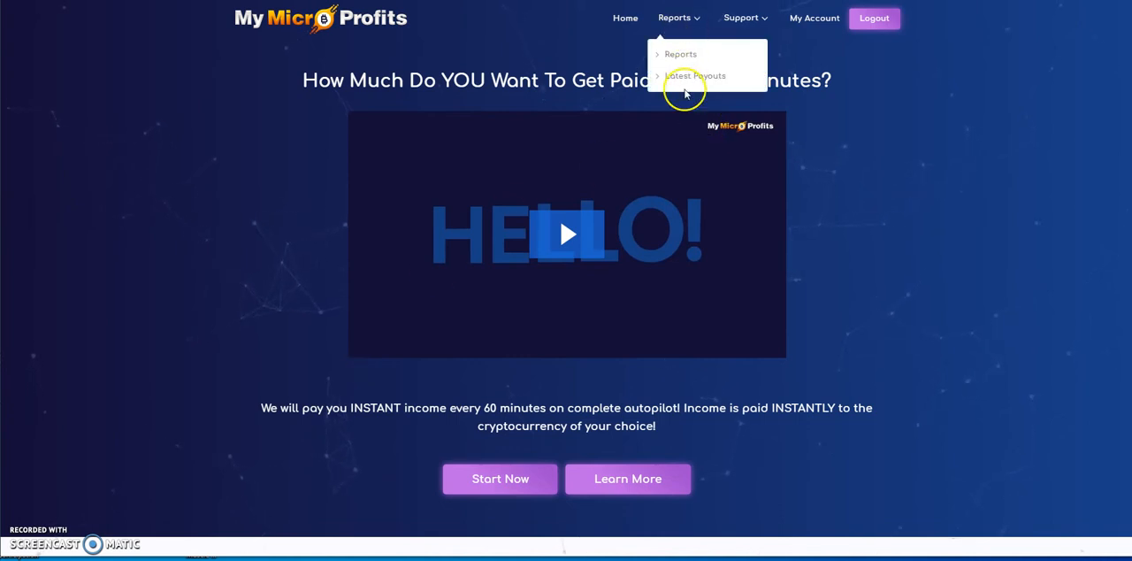
mouse_move(699, 75)
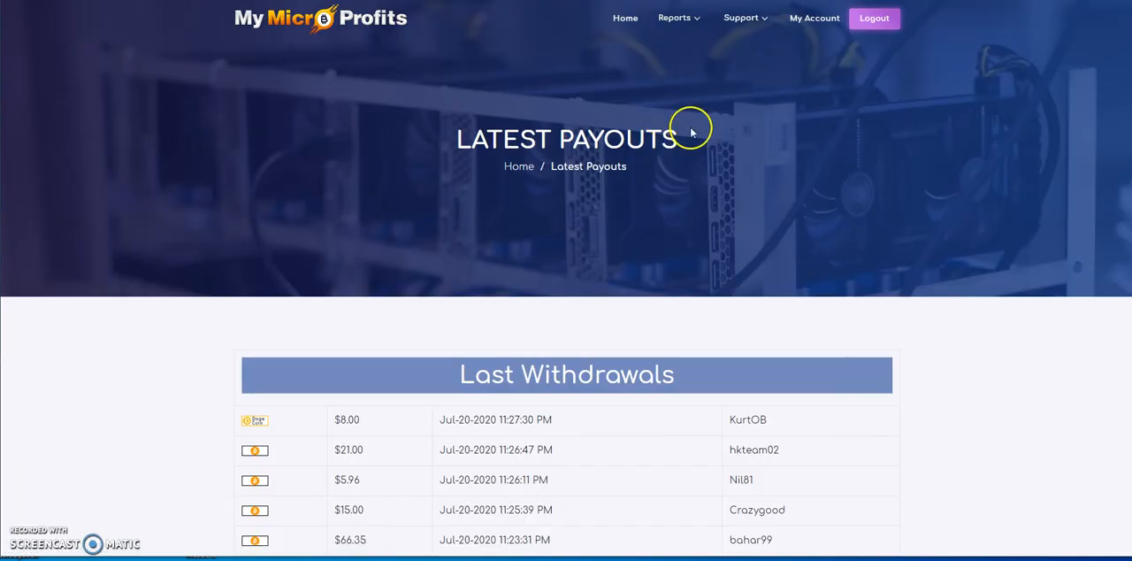
scroll(down, 3)
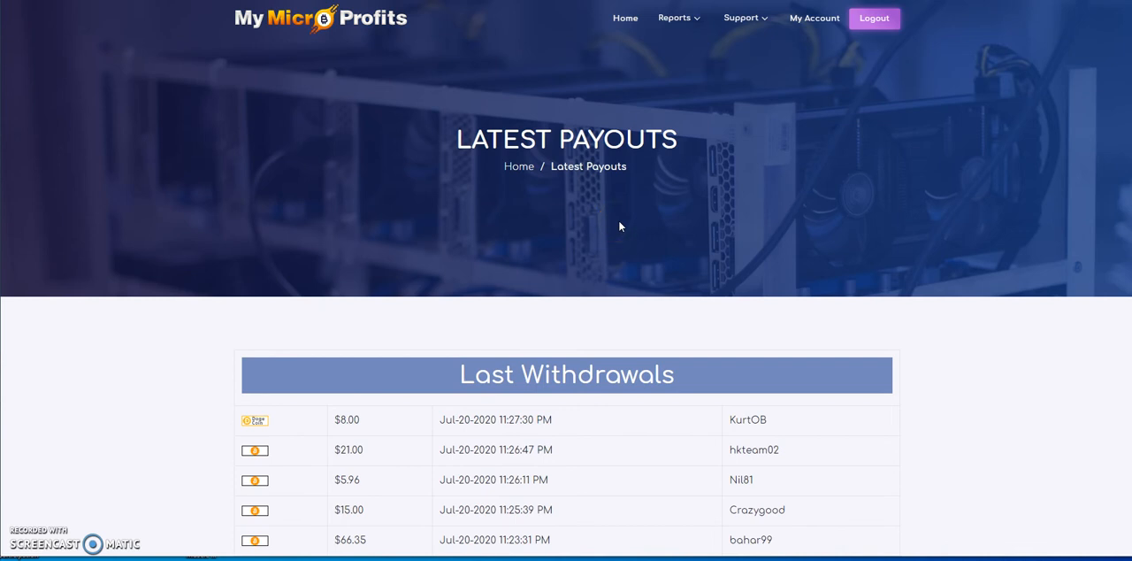
mouse_move(729, 151)
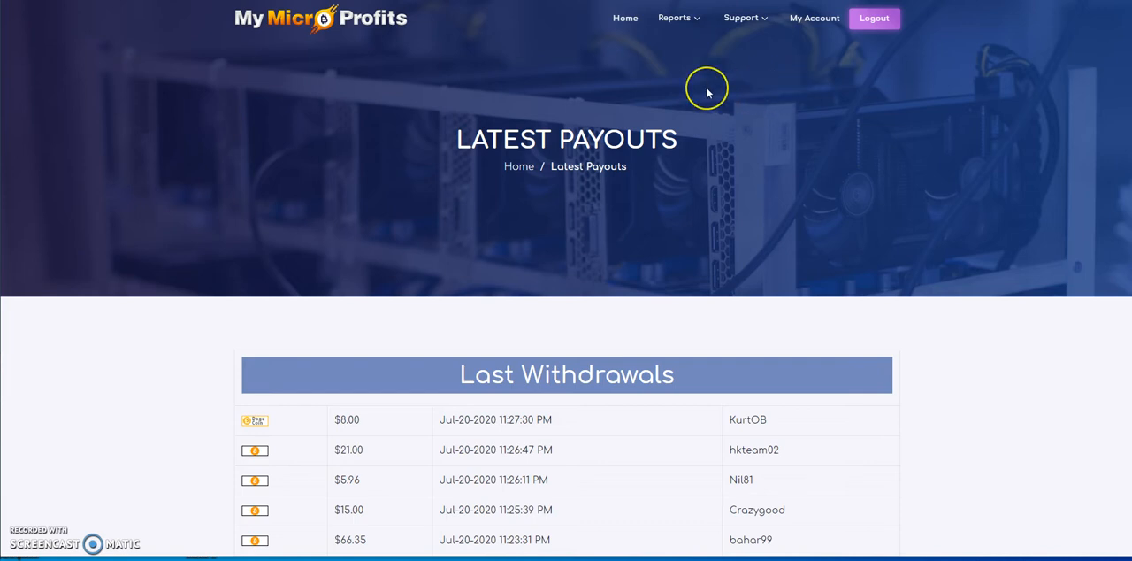
mouse_move(700, 90)
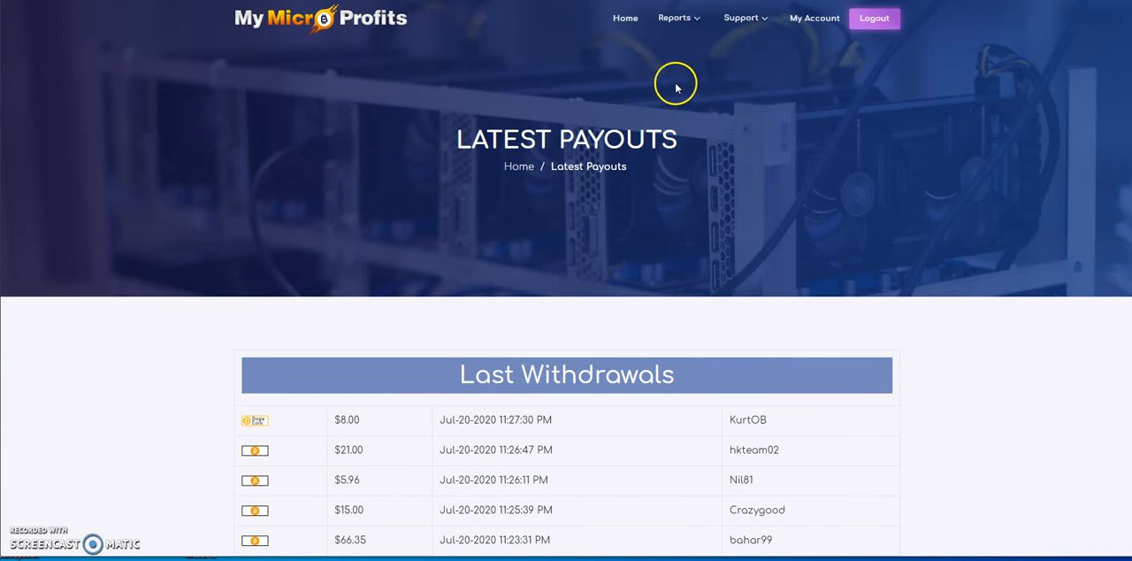
scroll(down, 3)
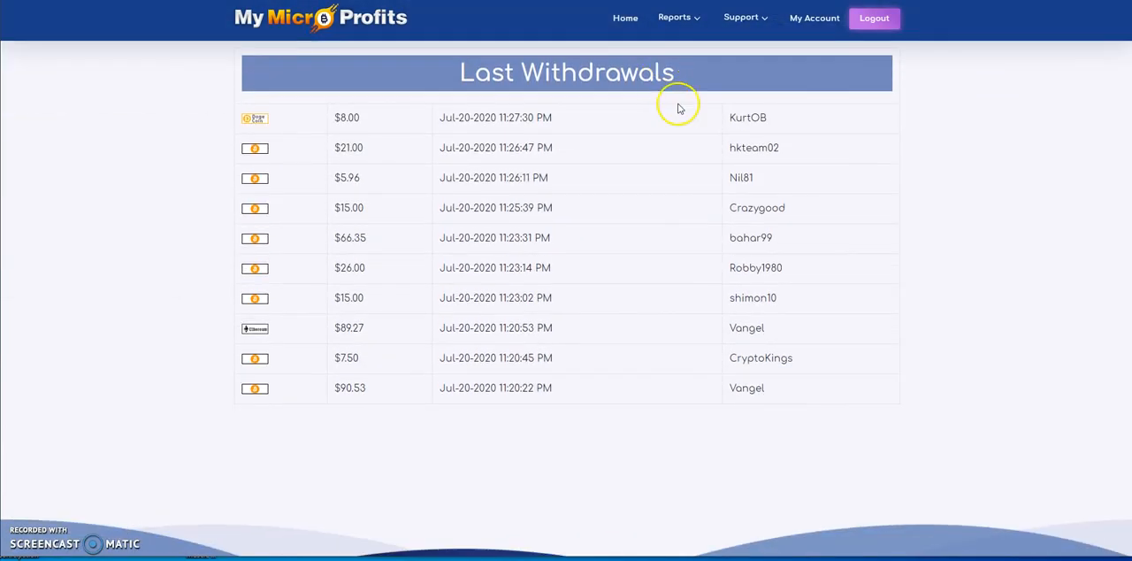
mouse_move(596, 250)
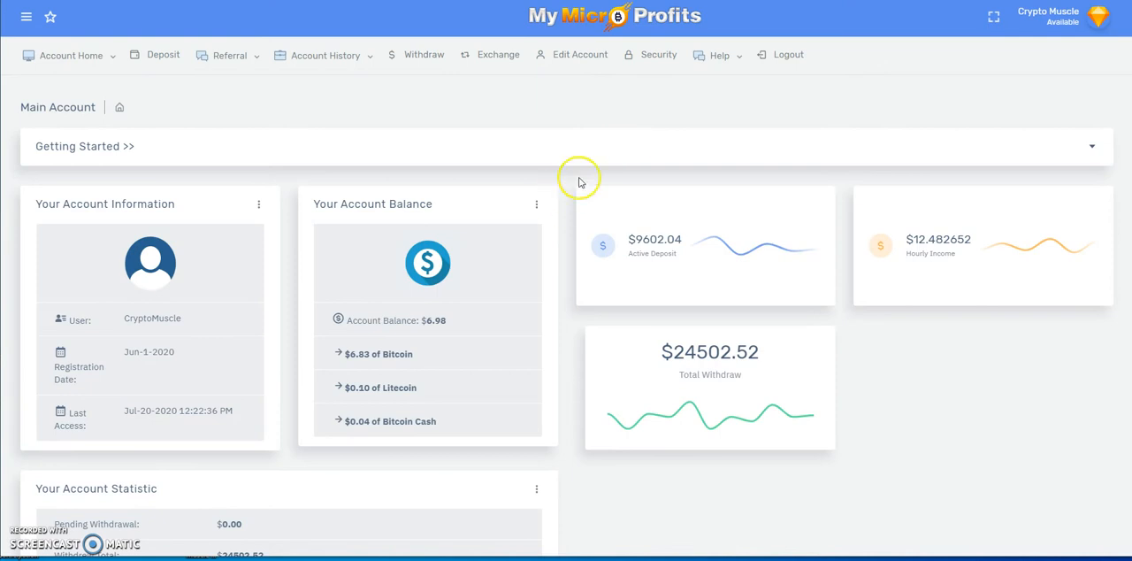
mouse_move(370, 370)
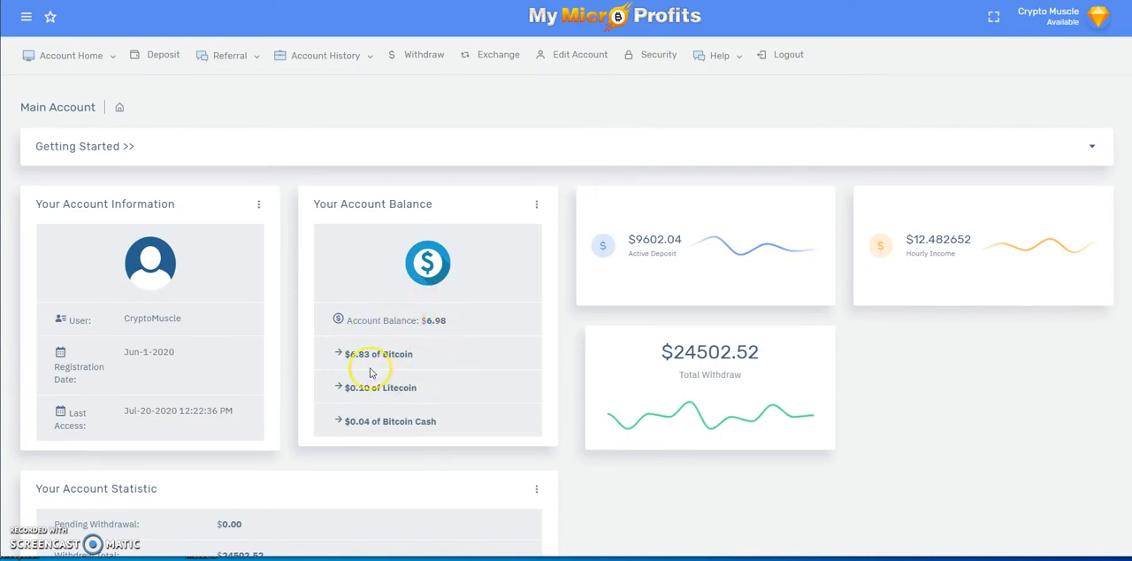
mouse_move(409, 362)
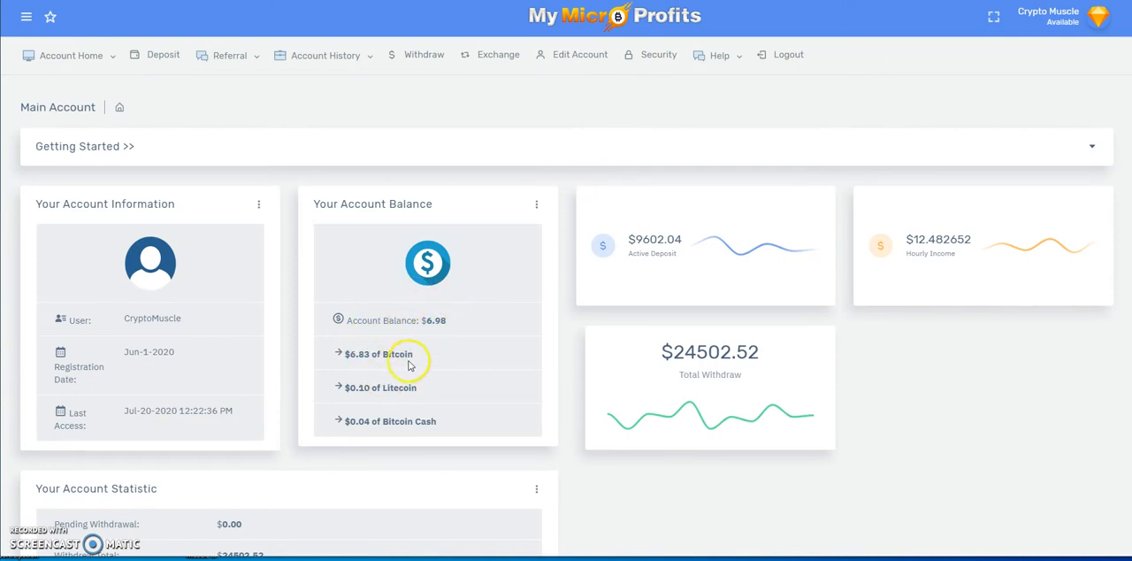
mouse_move(383, 98)
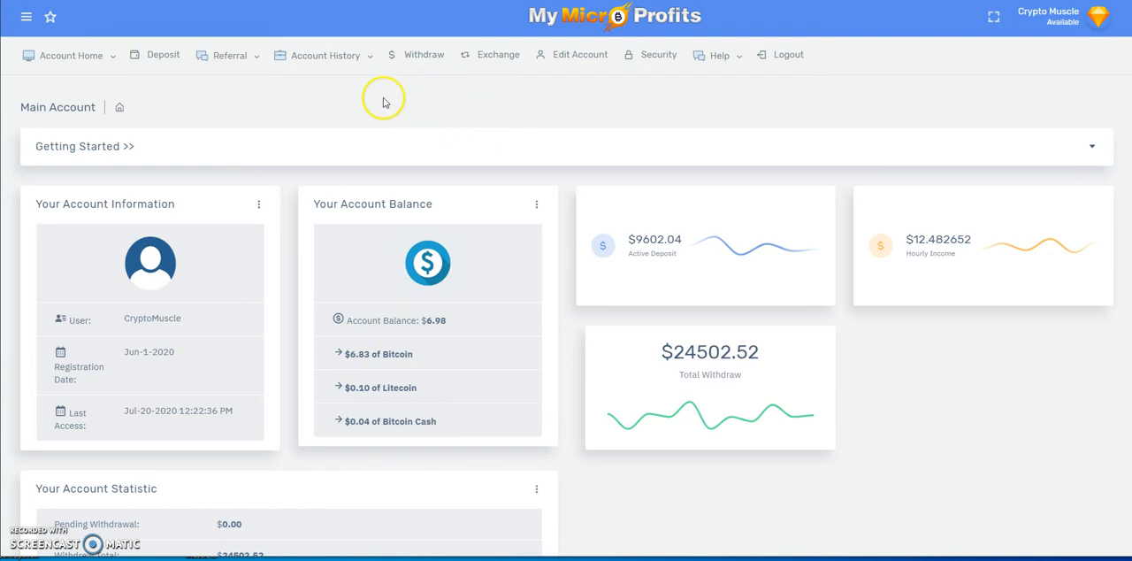
Check the $6.98 balance and open the Account History dropdown.
click(324, 54)
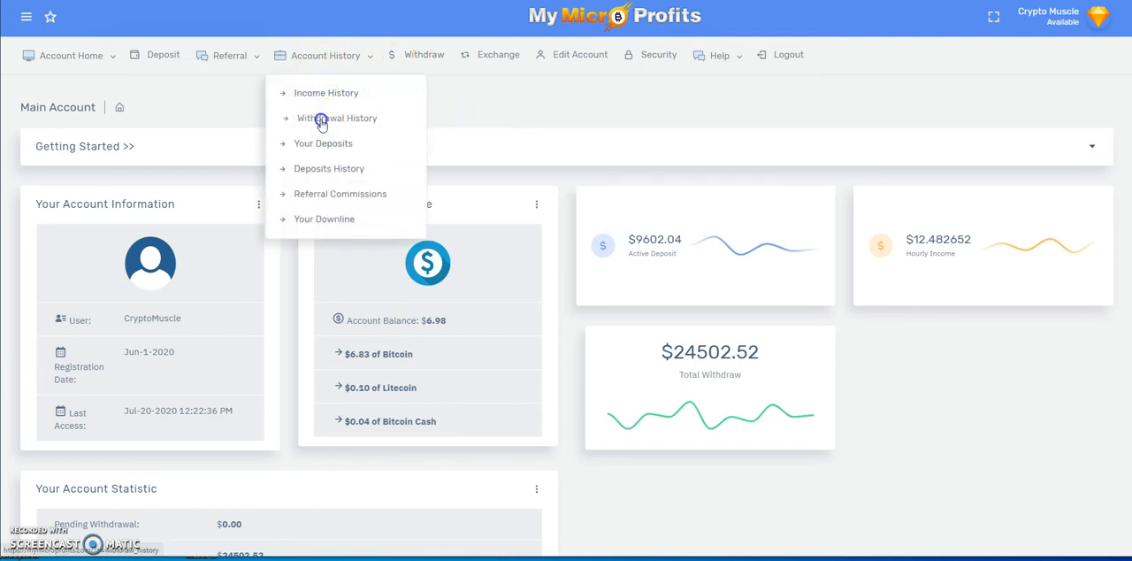
click(337, 117)
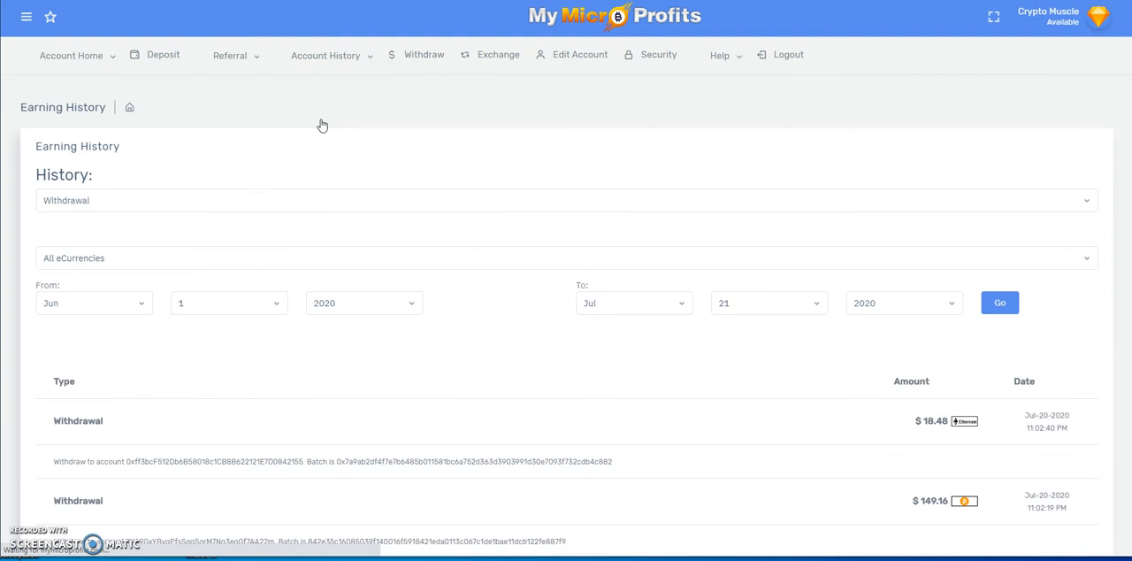
scroll(down, 3)
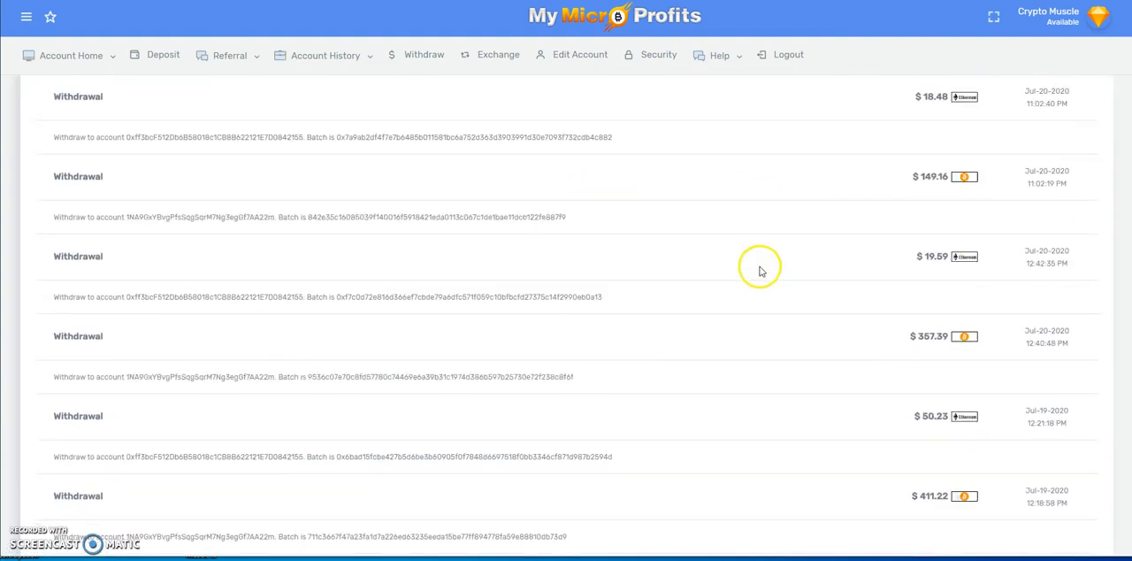
scroll(down, 3)
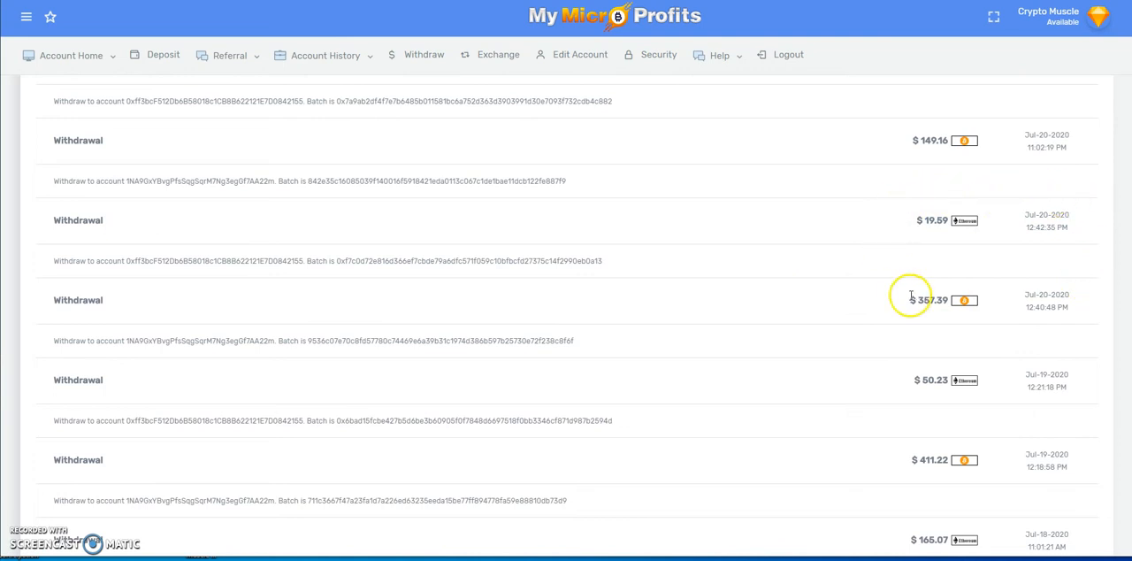
mouse_move(873, 292)
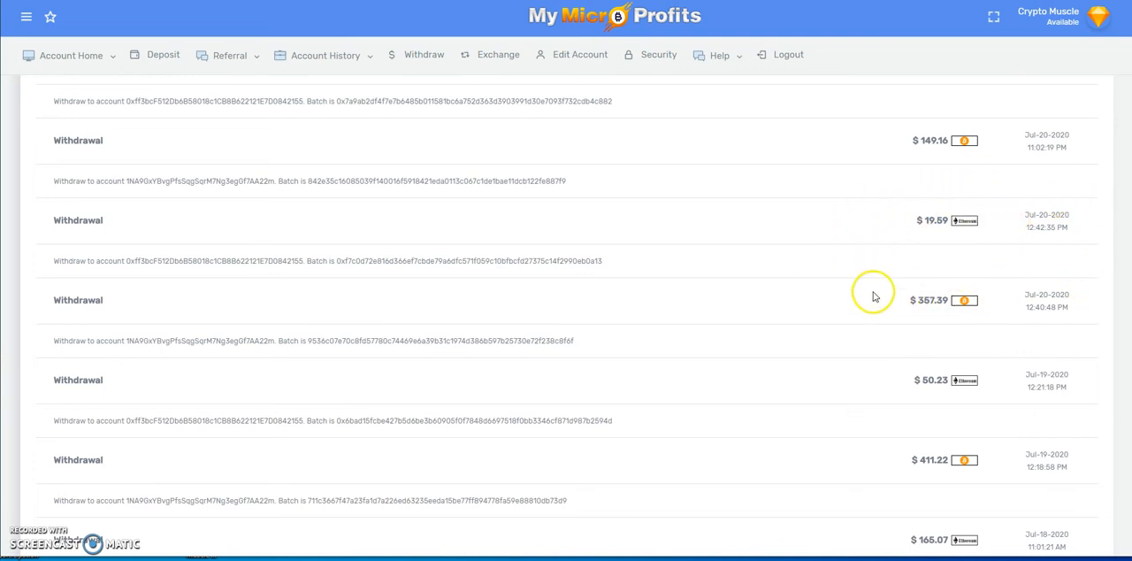
mouse_move(879, 296)
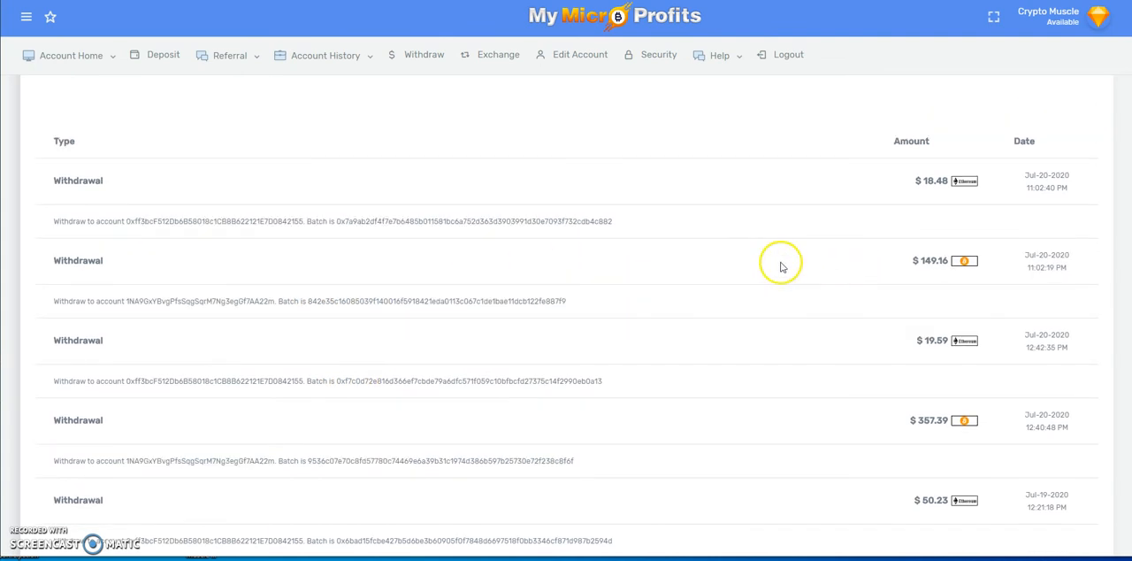
mouse_move(1028, 279)
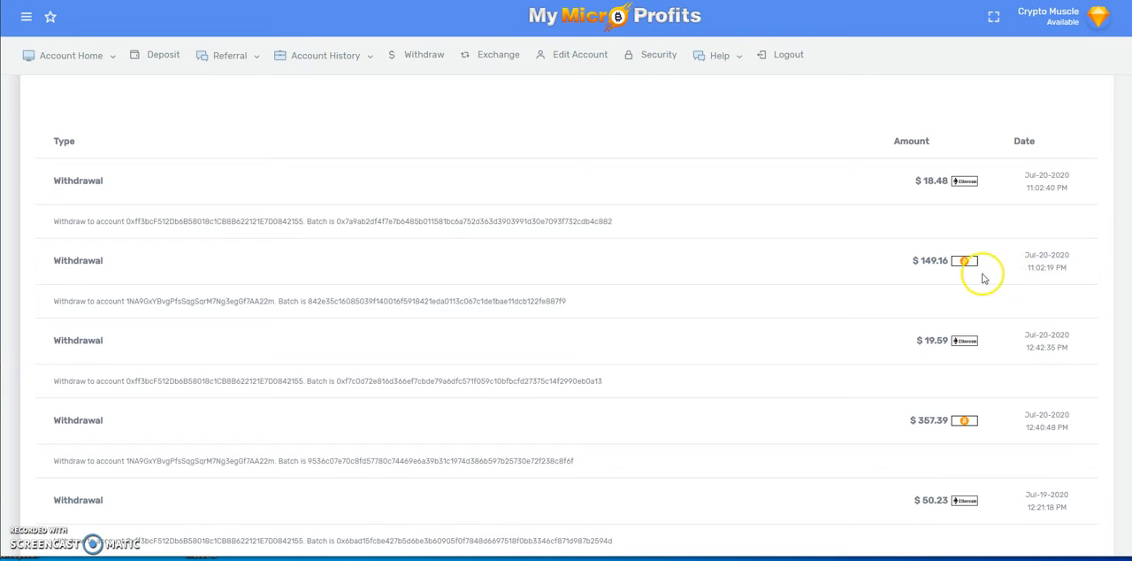
mouse_move(916, 290)
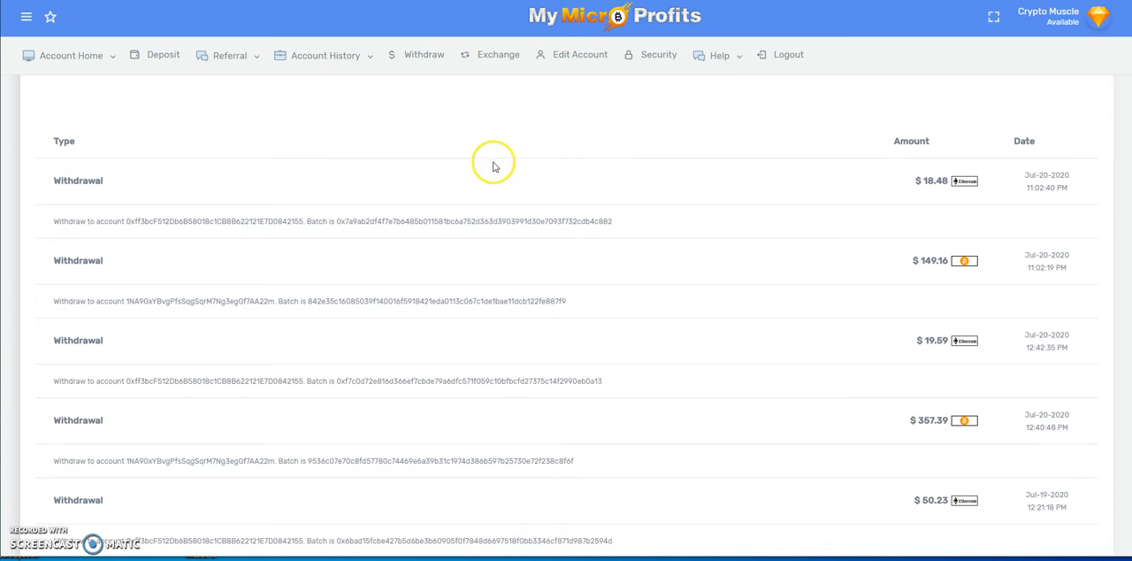
click(71, 54)
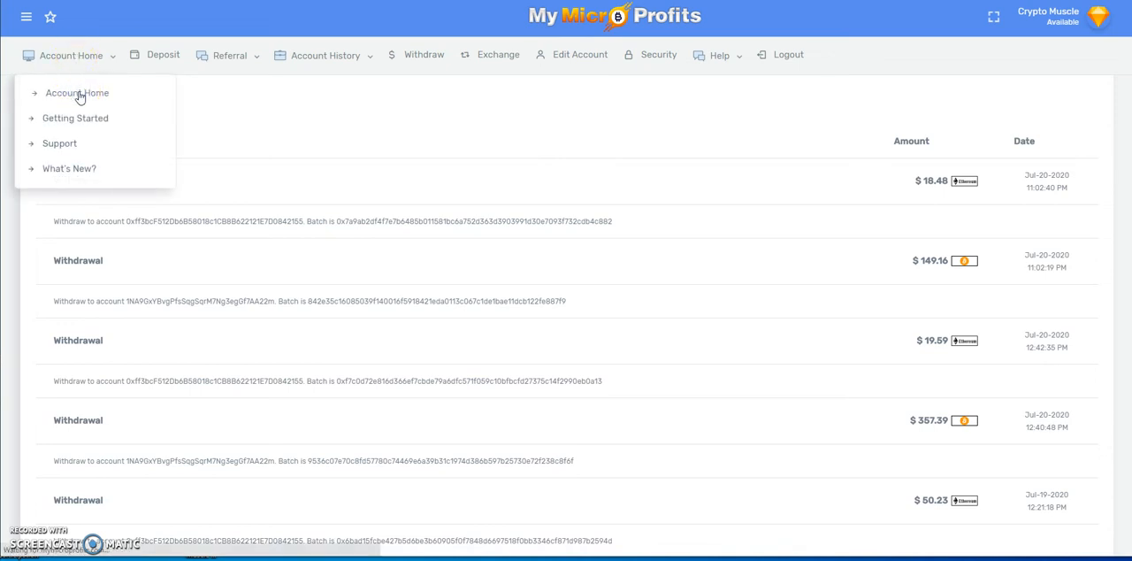
Return to Account Home to view the $6.98 balance cards.
click(77, 92)
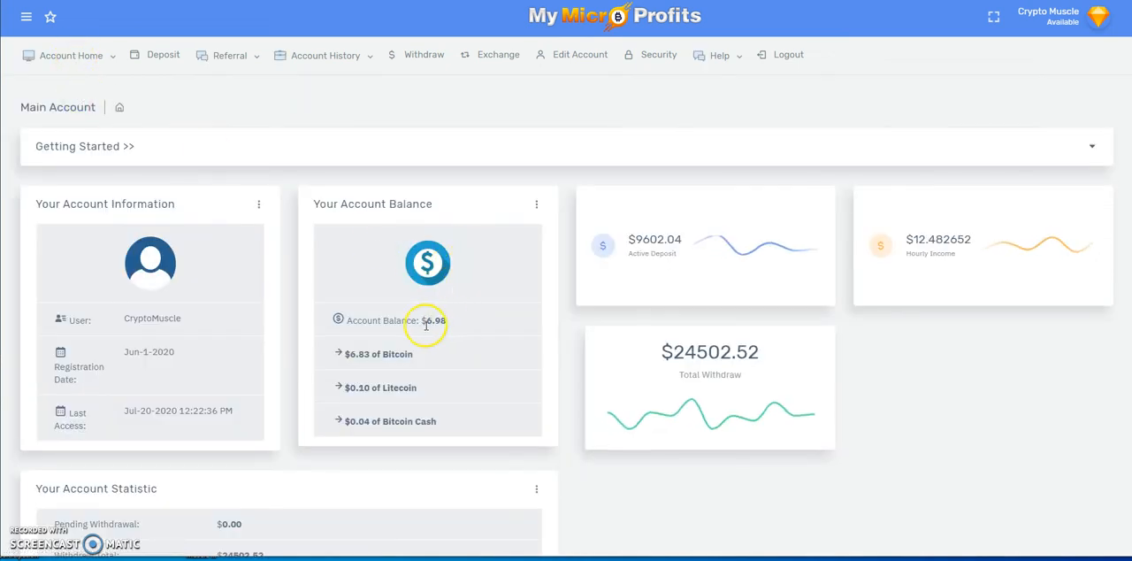
mouse_move(301, 389)
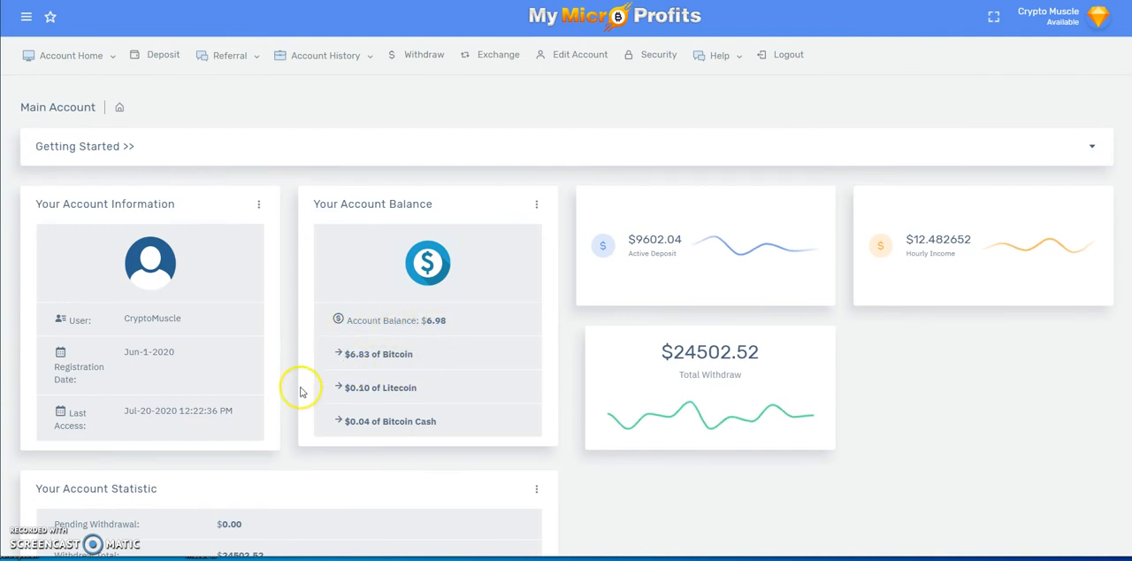
mouse_move(433, 360)
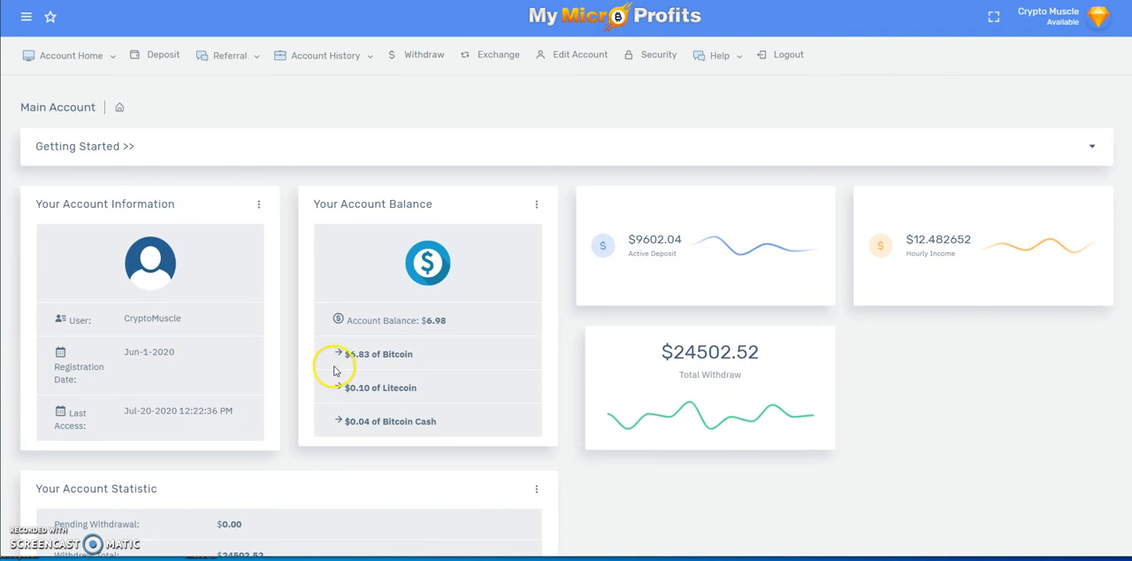
mouse_move(725, 374)
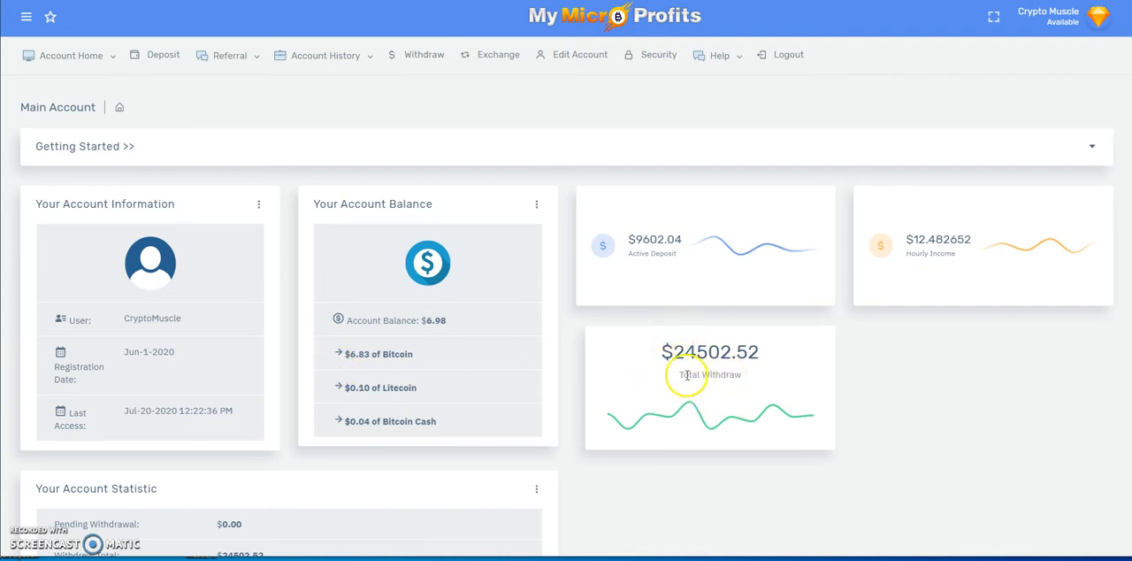
mouse_move(642, 388)
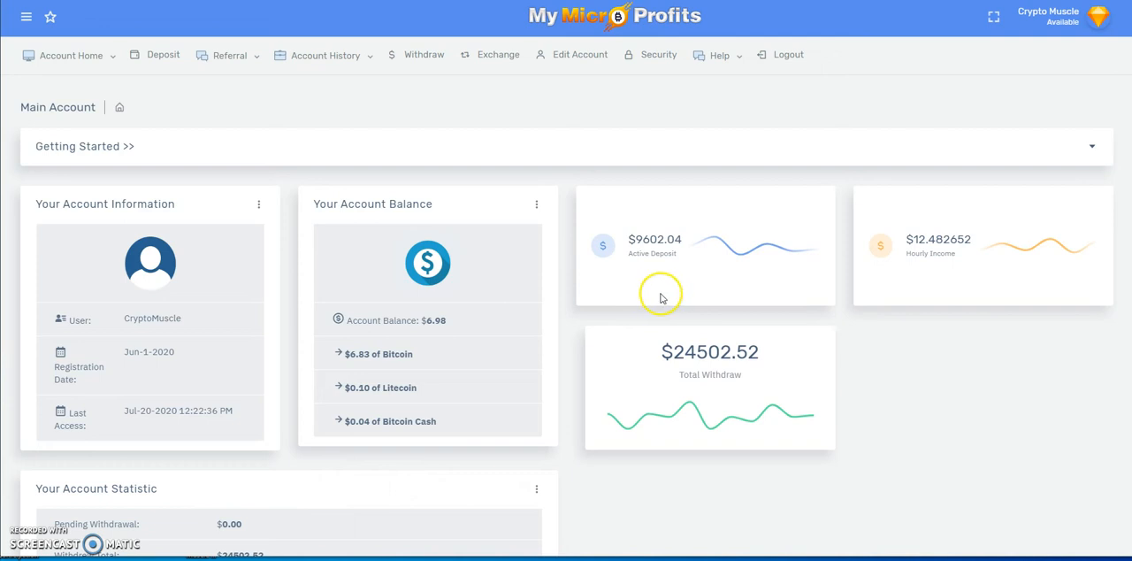
mouse_move(656, 362)
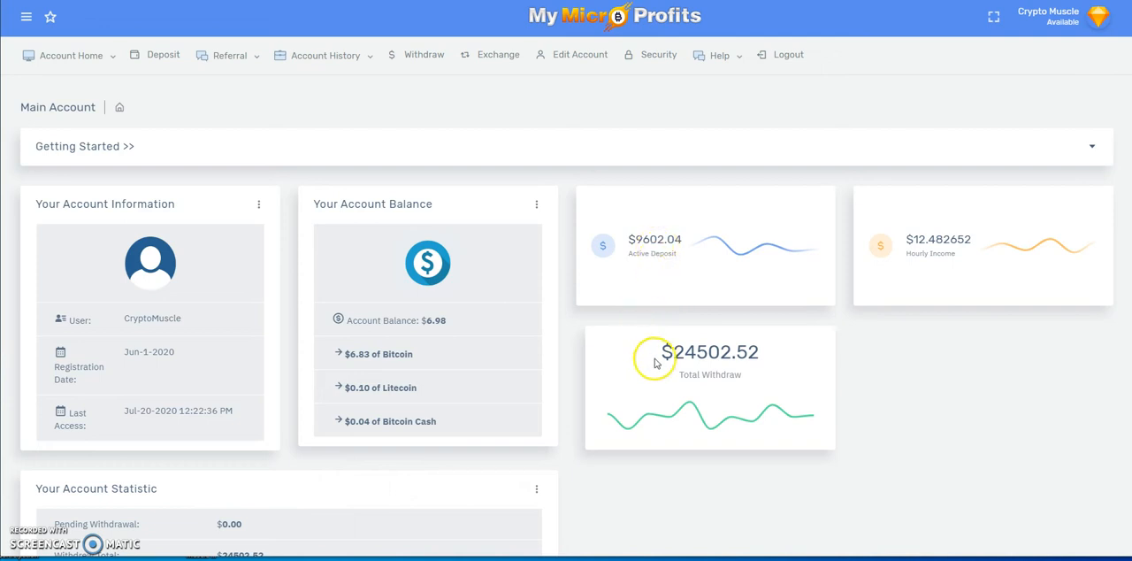
mouse_move(559, 360)
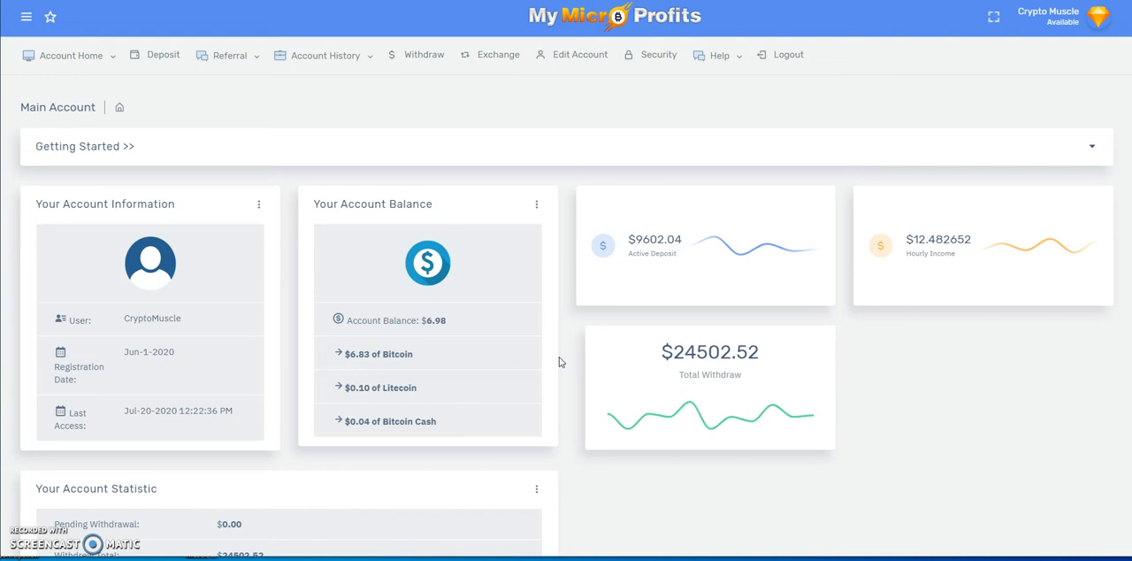
mouse_move(560, 362)
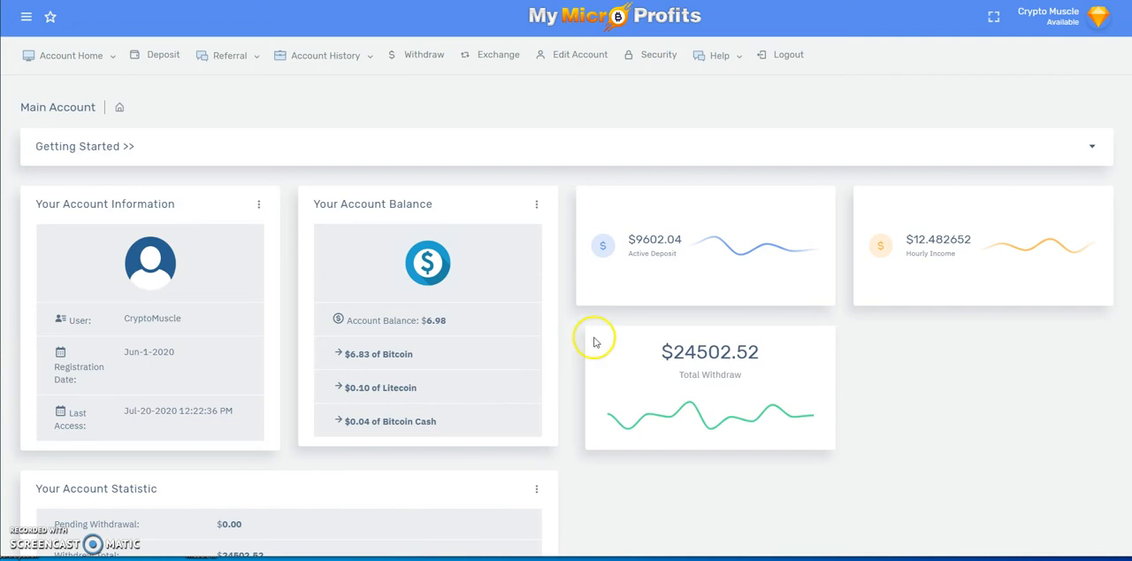
mouse_move(265, 131)
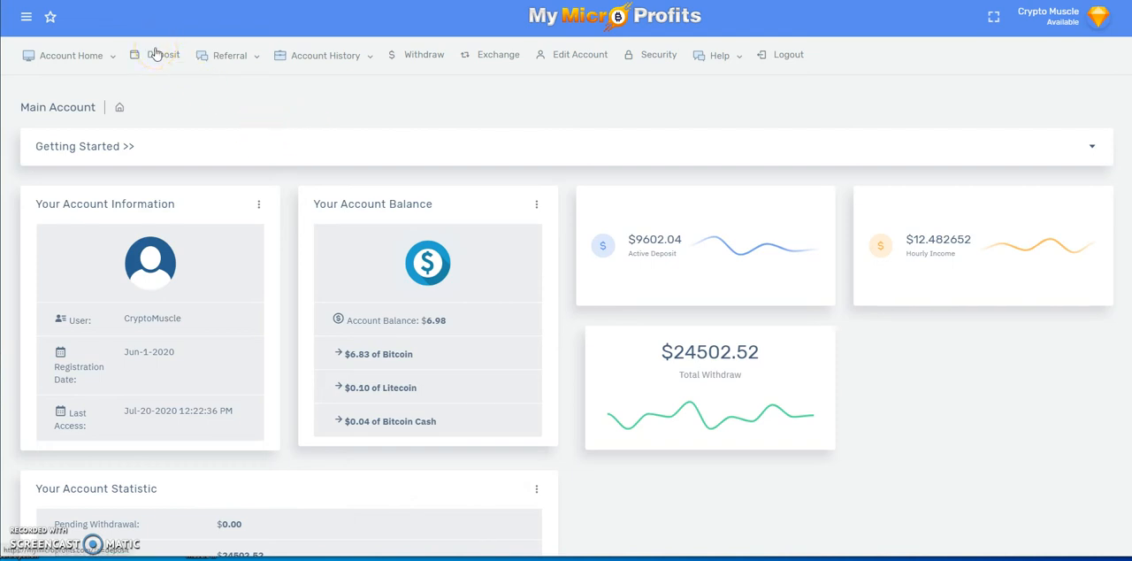
mouse_move(145, 67)
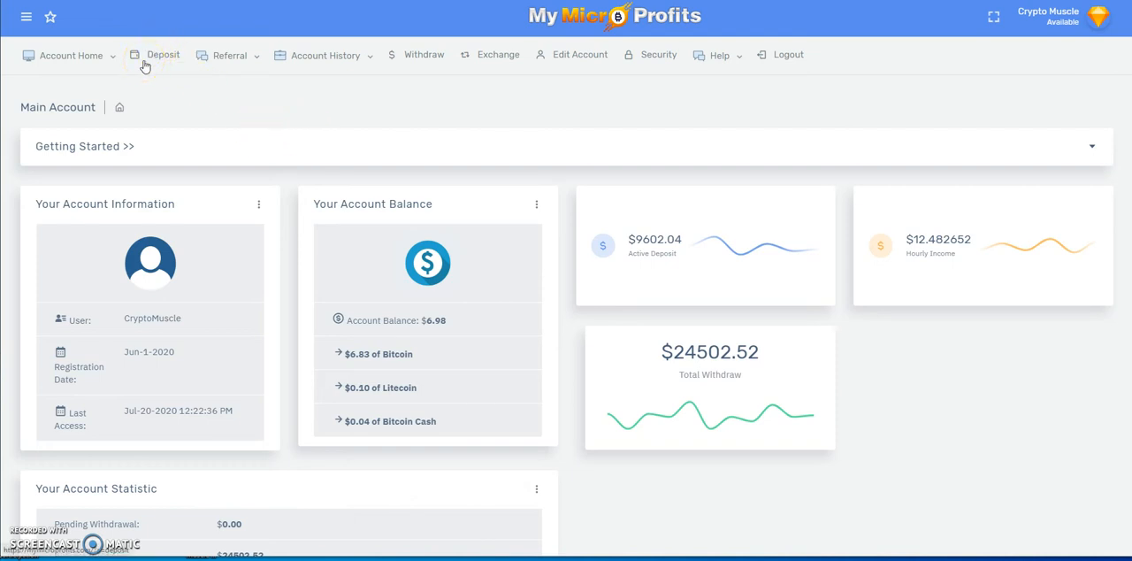
Open the Make a Deposit page showing the $20.00 minimum and $0.62 daily income.
click(163, 54)
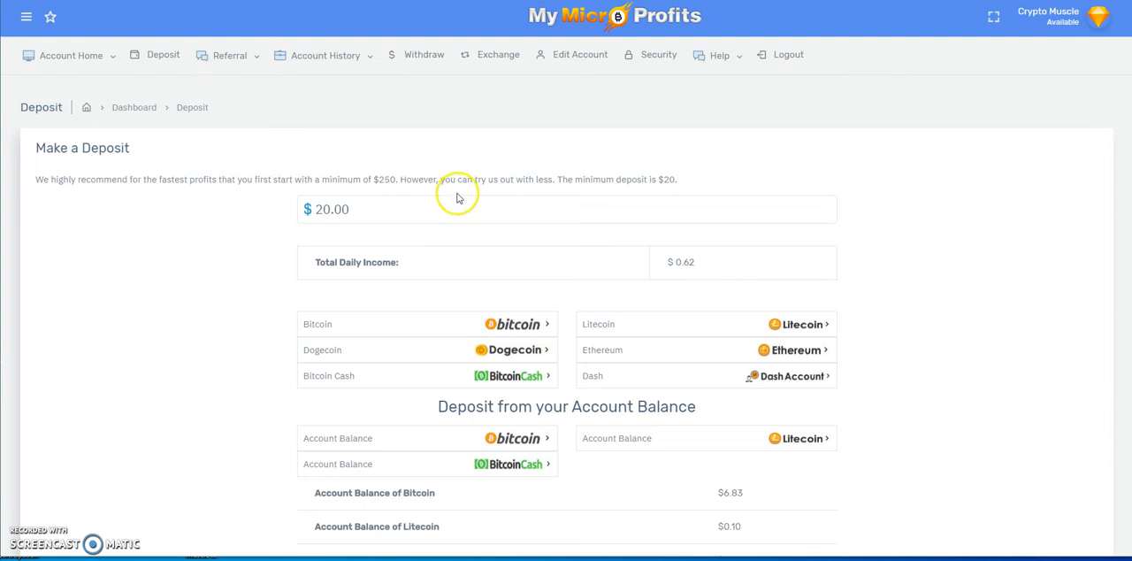
mouse_move(657, 195)
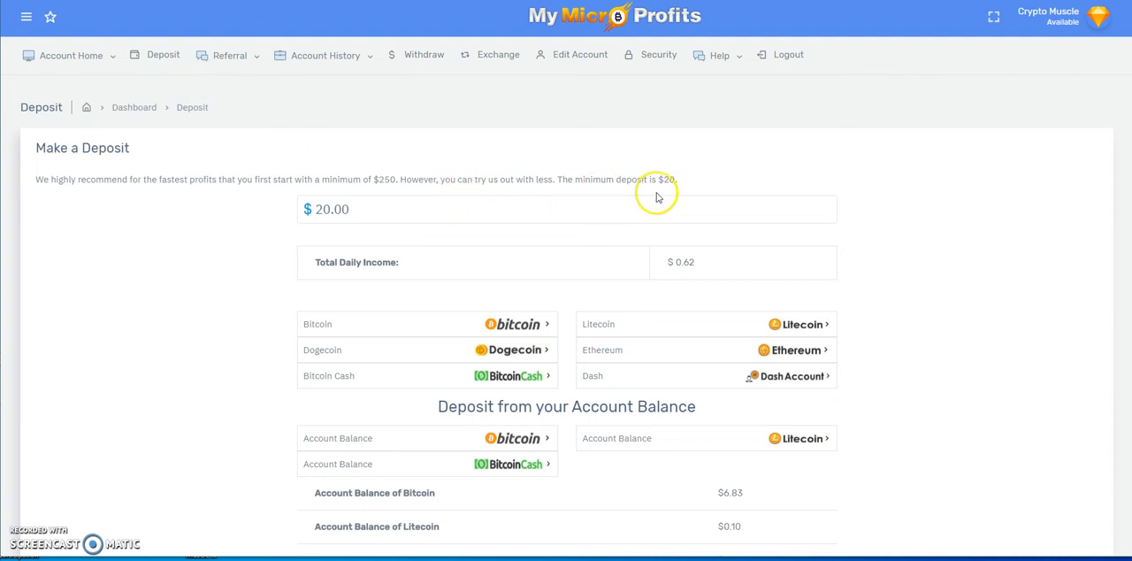
mouse_move(661, 228)
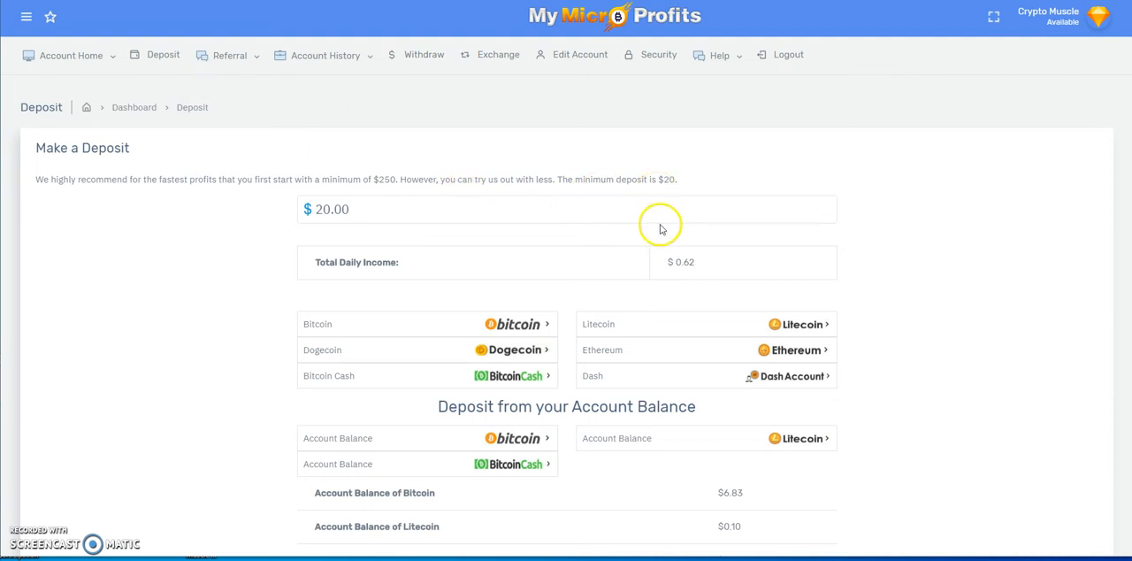
mouse_move(696, 275)
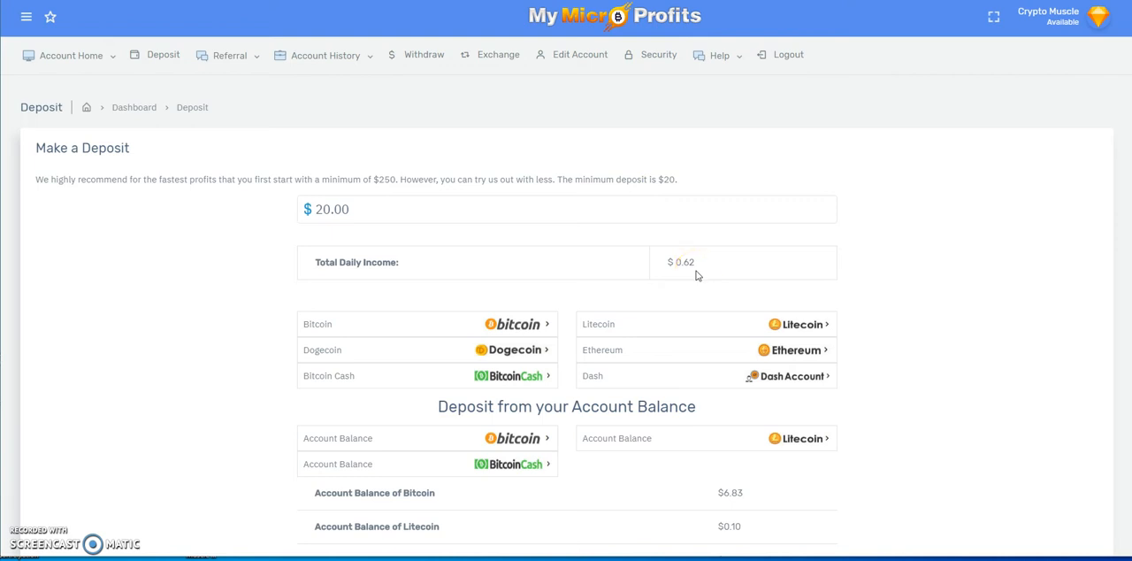
mouse_move(669, 189)
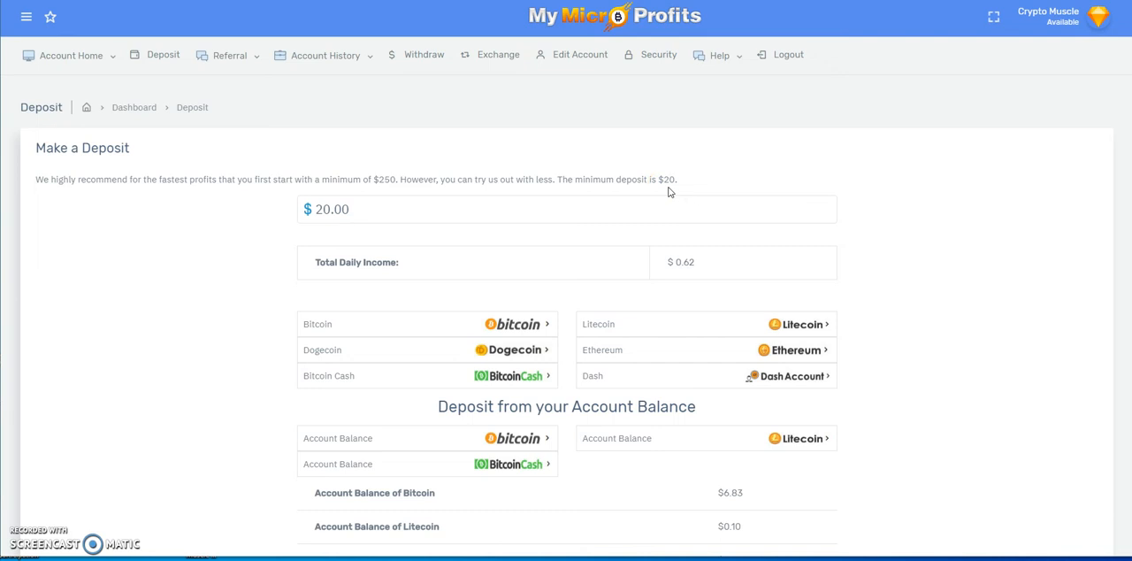
mouse_move(401, 194)
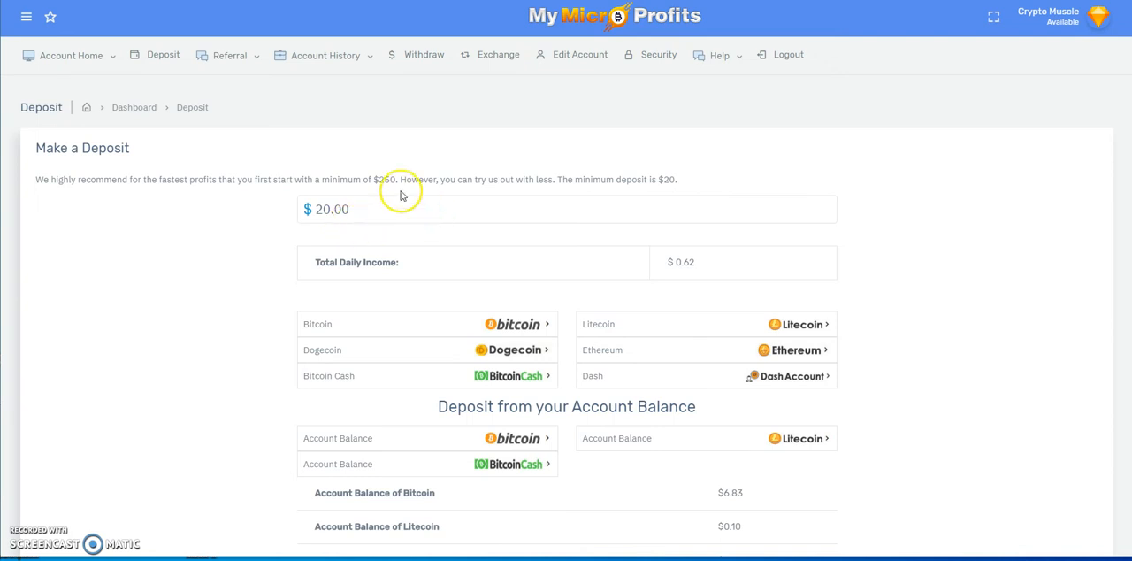
mouse_move(113, 200)
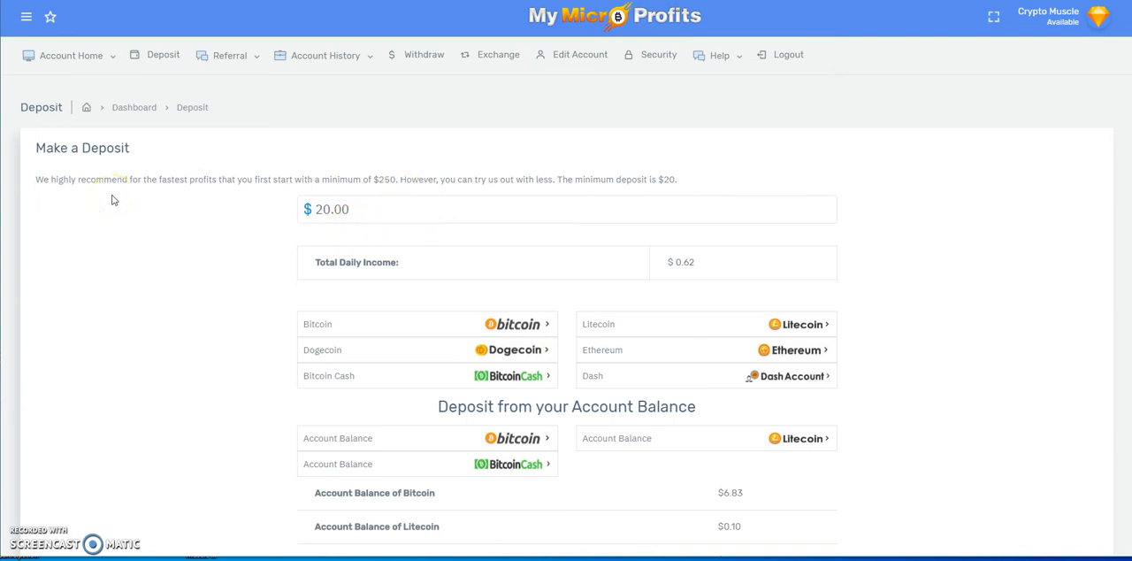
mouse_move(388, 196)
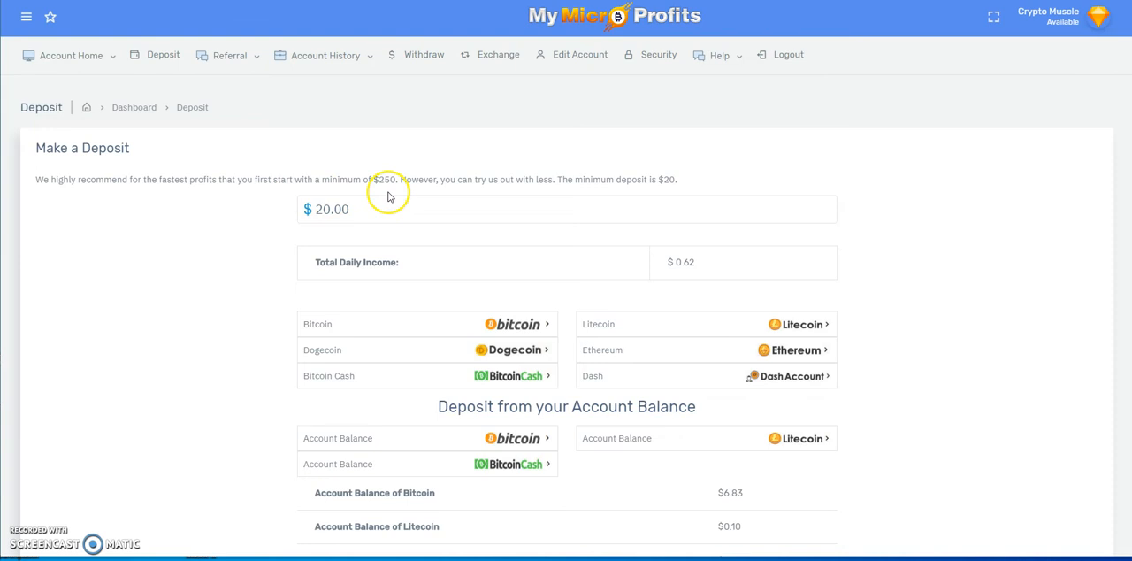
mouse_move(387, 126)
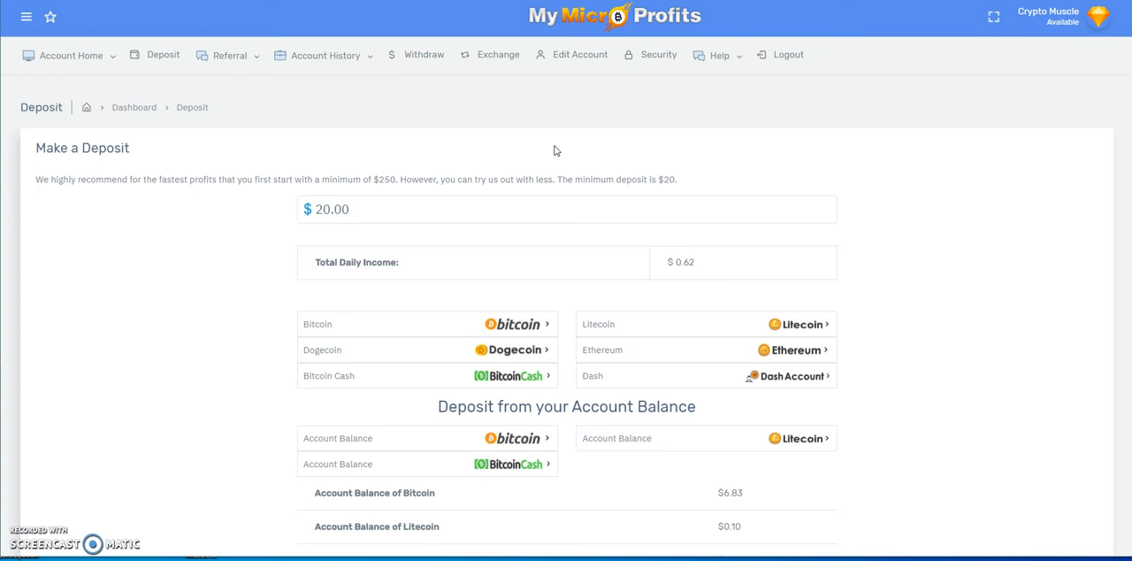
mouse_move(381, 130)
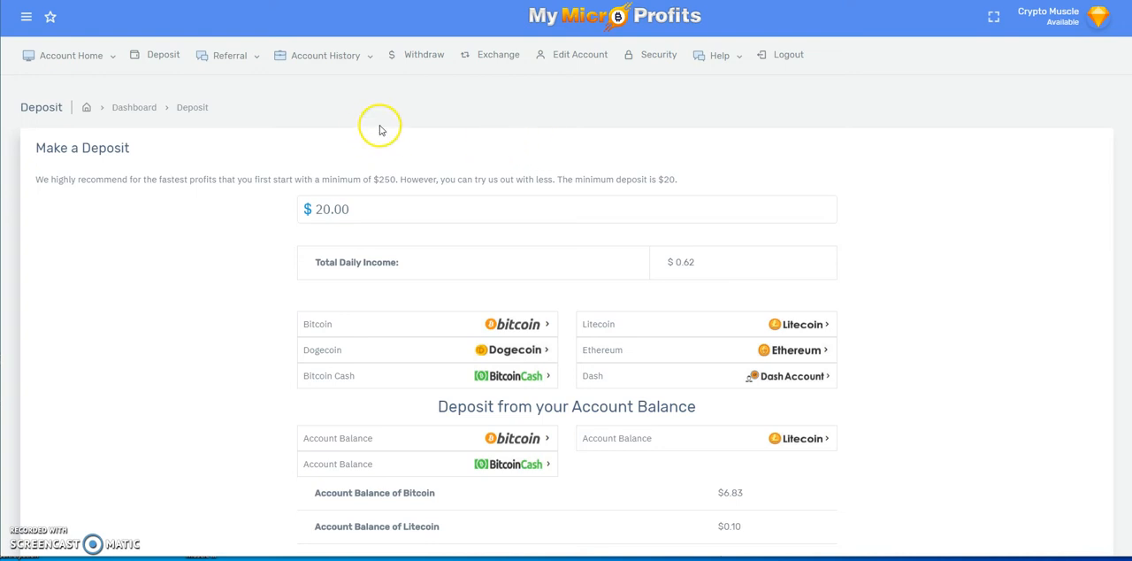
click(71, 55)
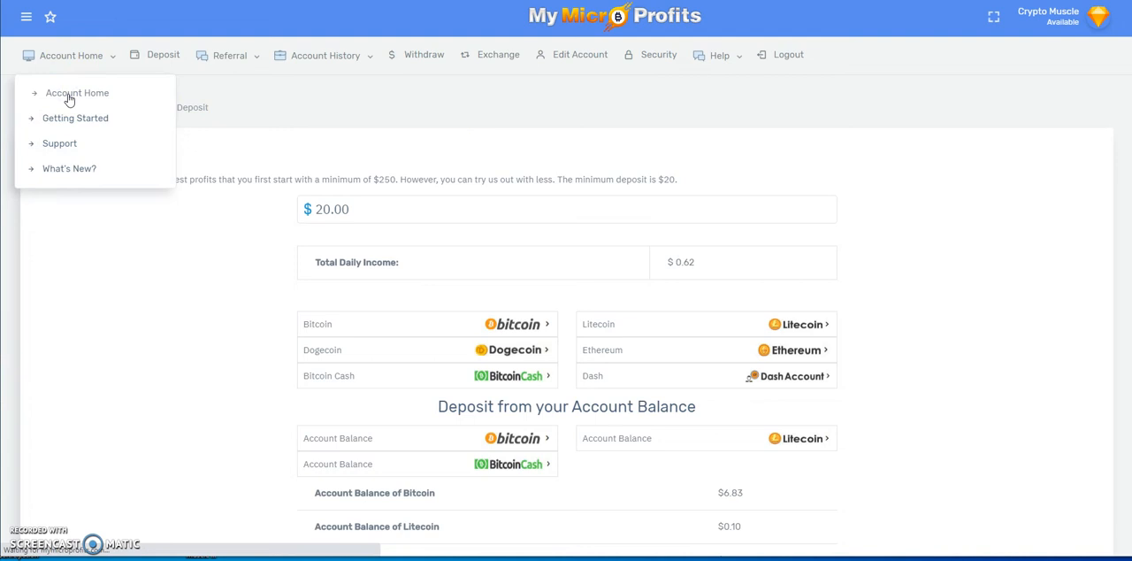
Go back to the Account Home dashboard with the $9602.04 active deposit.
click(77, 92)
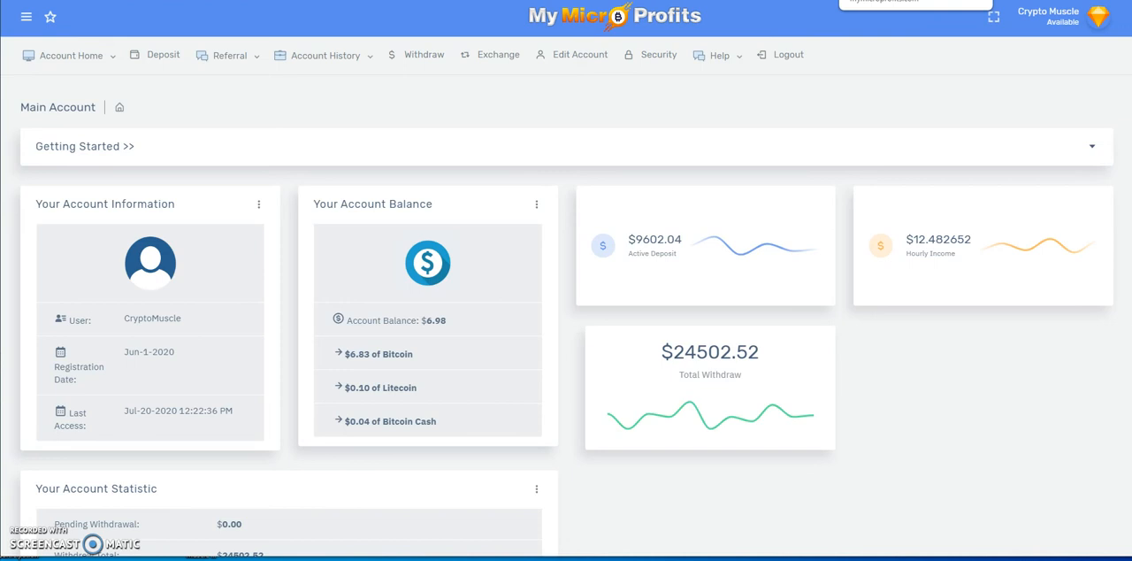
mouse_move(474, 141)
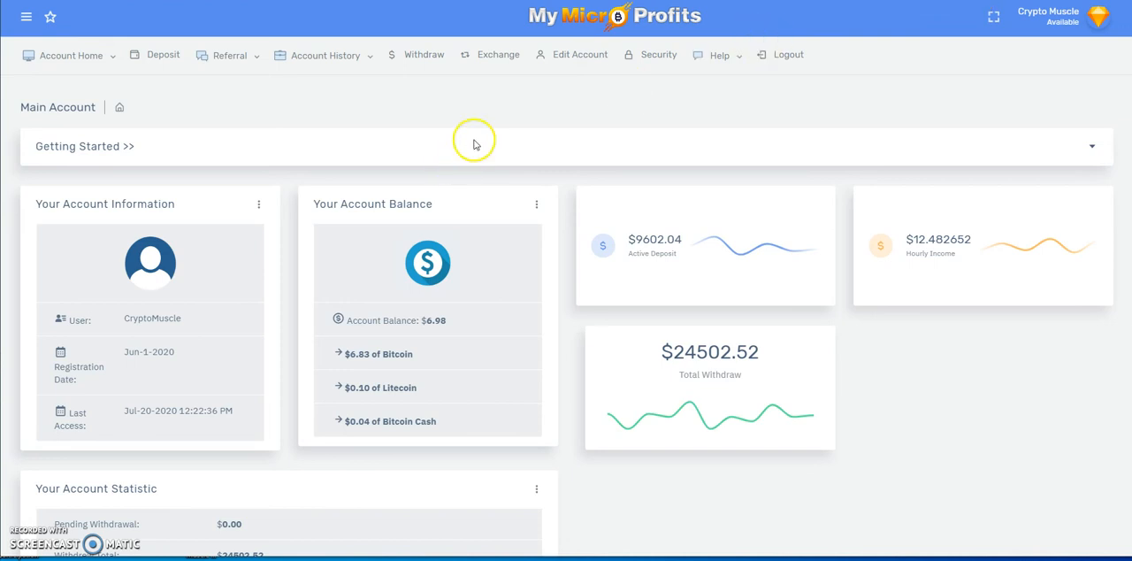
mouse_move(490, 118)
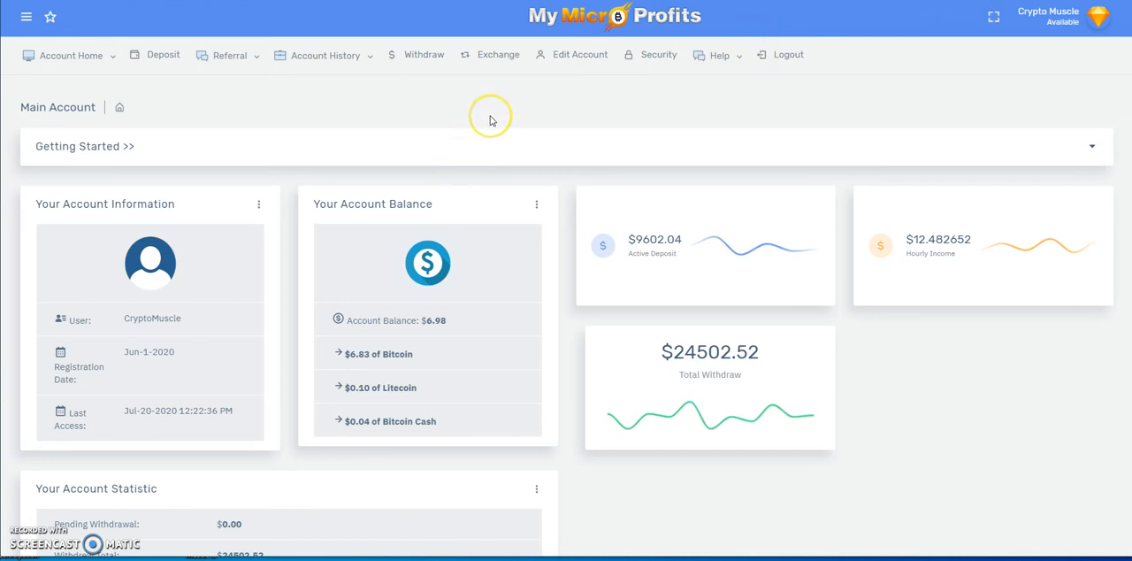
mouse_move(490, 119)
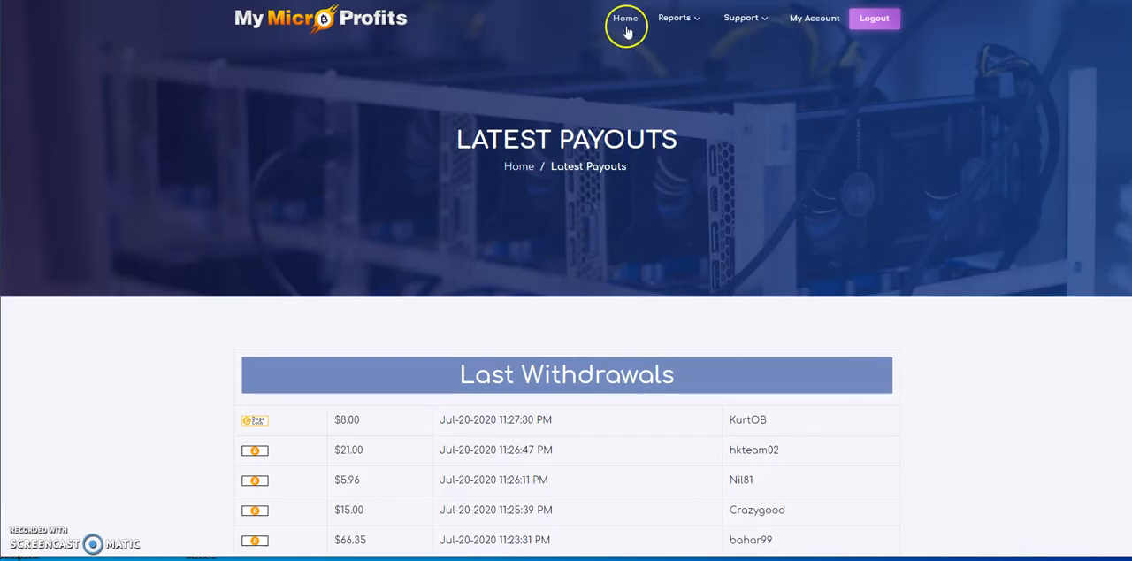
Open the public Home page showing 30703 members and $8554704.93 deposited.
click(625, 18)
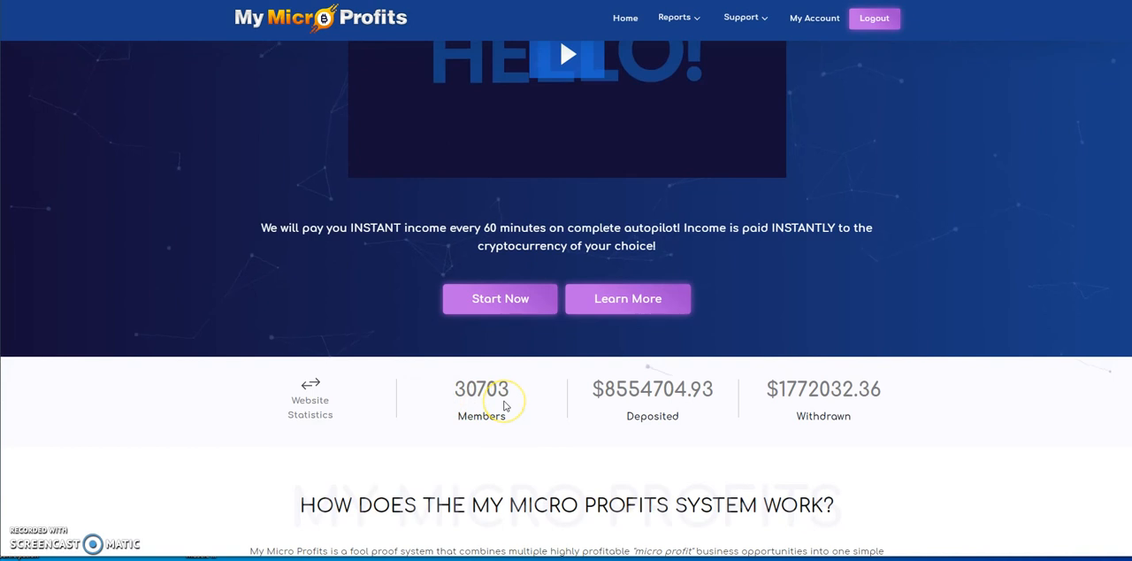
mouse_move(192, 210)
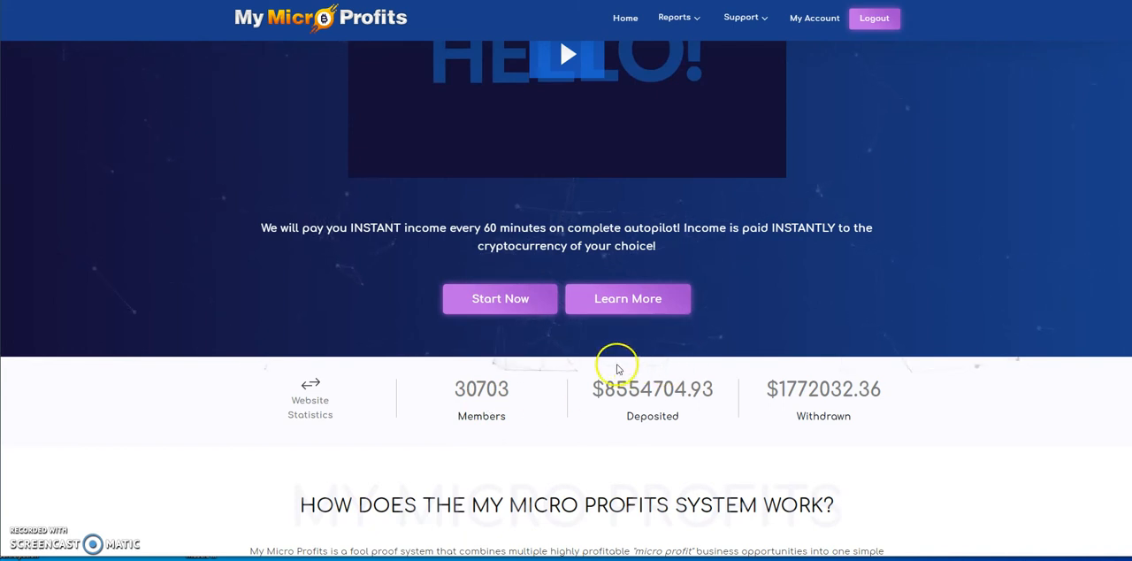
scroll(up, 3)
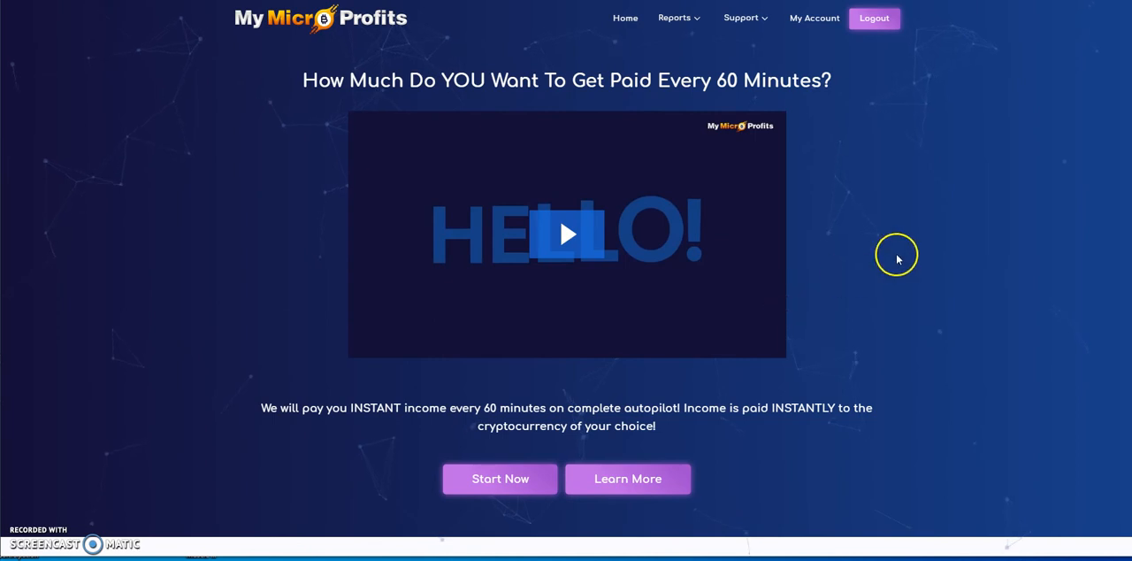
mouse_move(906, 217)
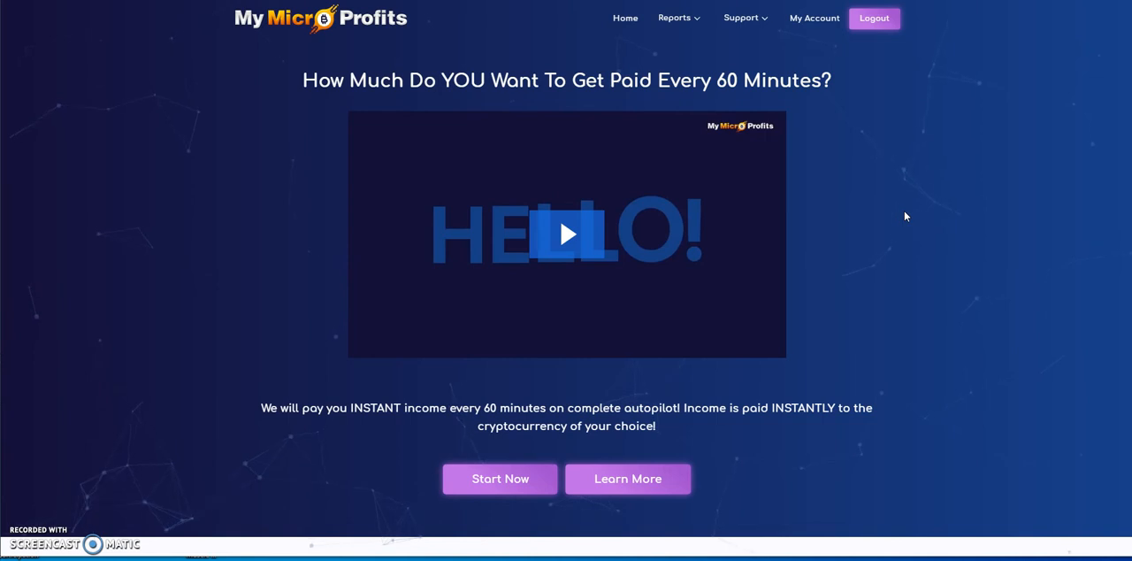
mouse_move(895, 215)
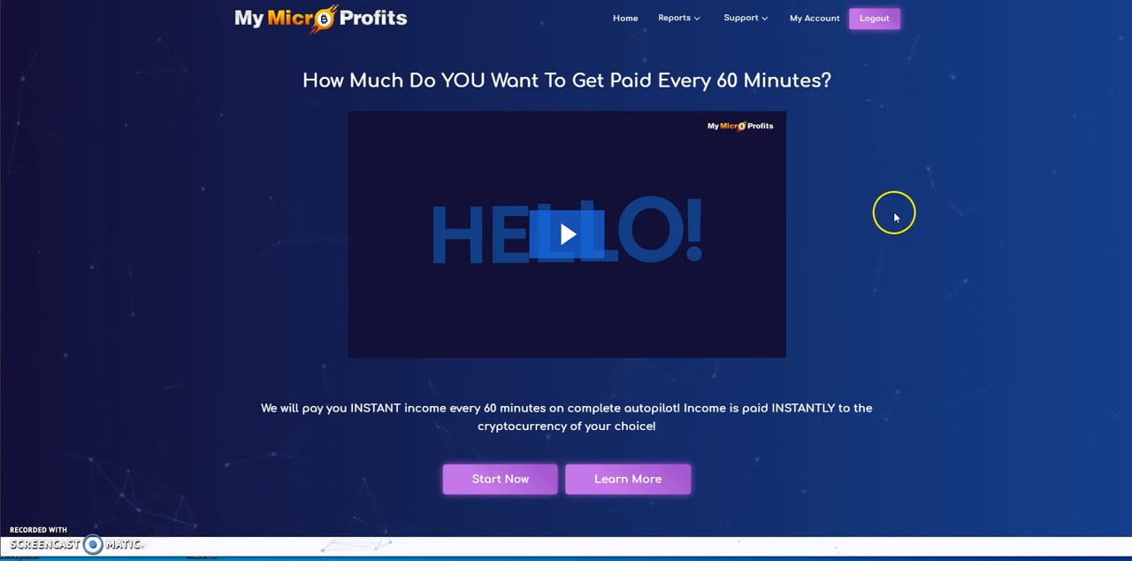
scroll(down, 3)
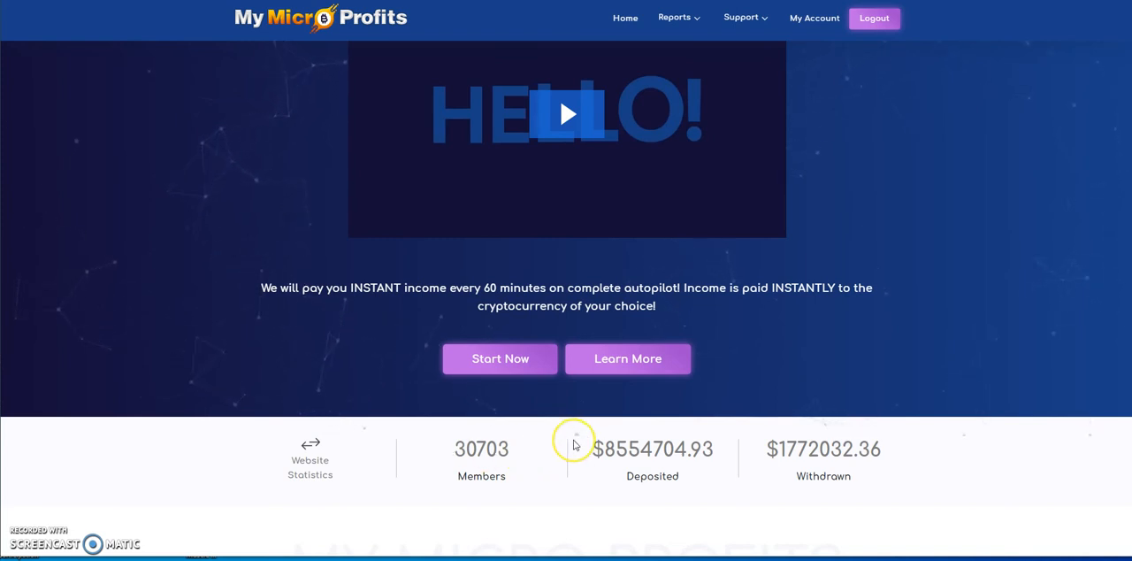
mouse_move(574, 444)
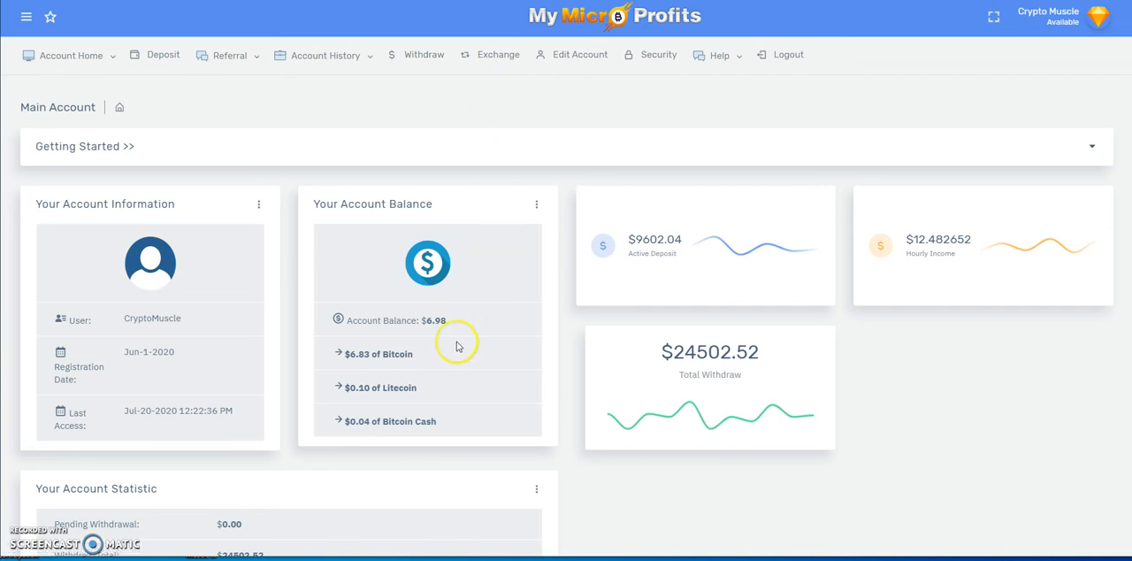
mouse_move(359, 433)
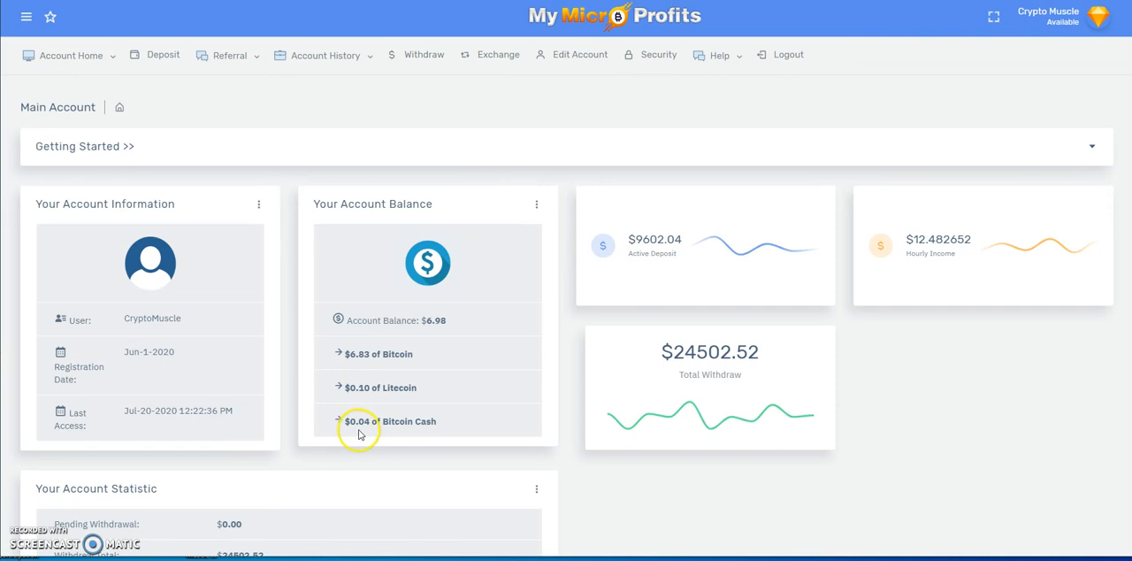
mouse_move(407, 432)
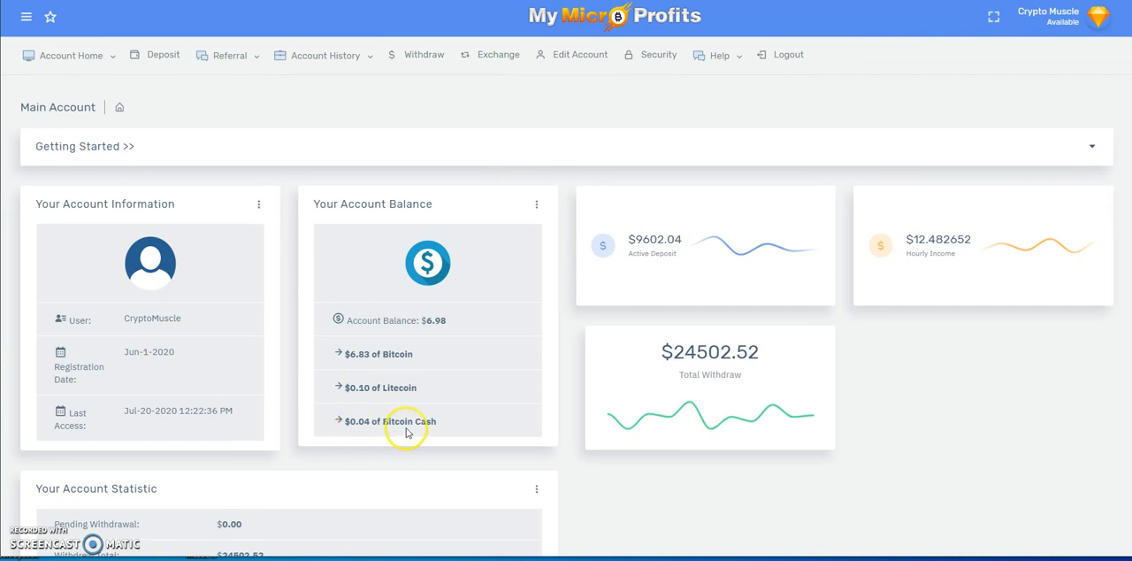
mouse_move(506, 380)
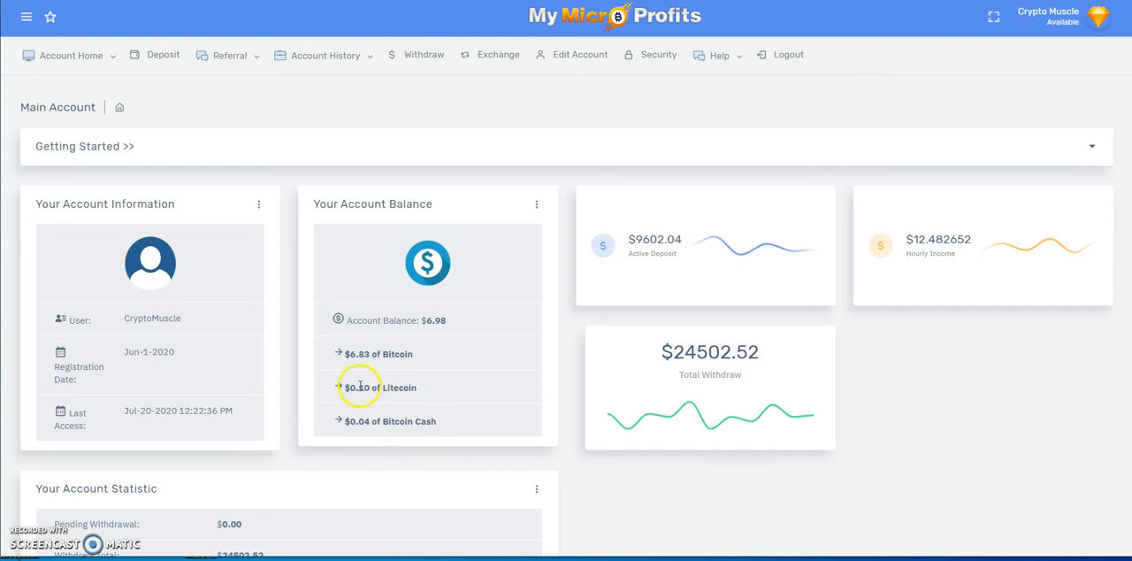
mouse_move(449, 454)
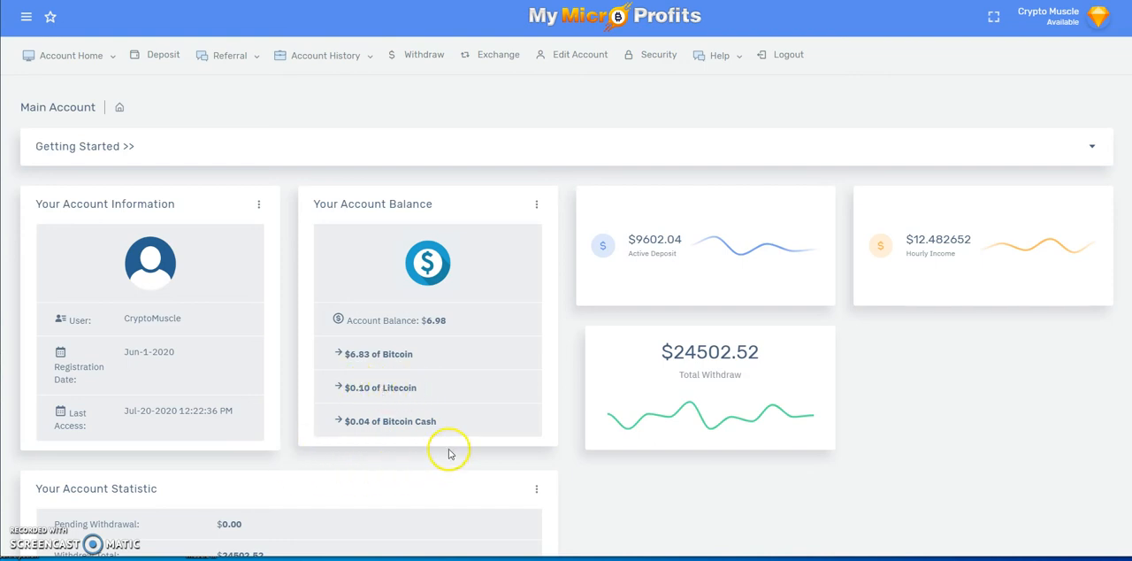
mouse_move(359, 408)
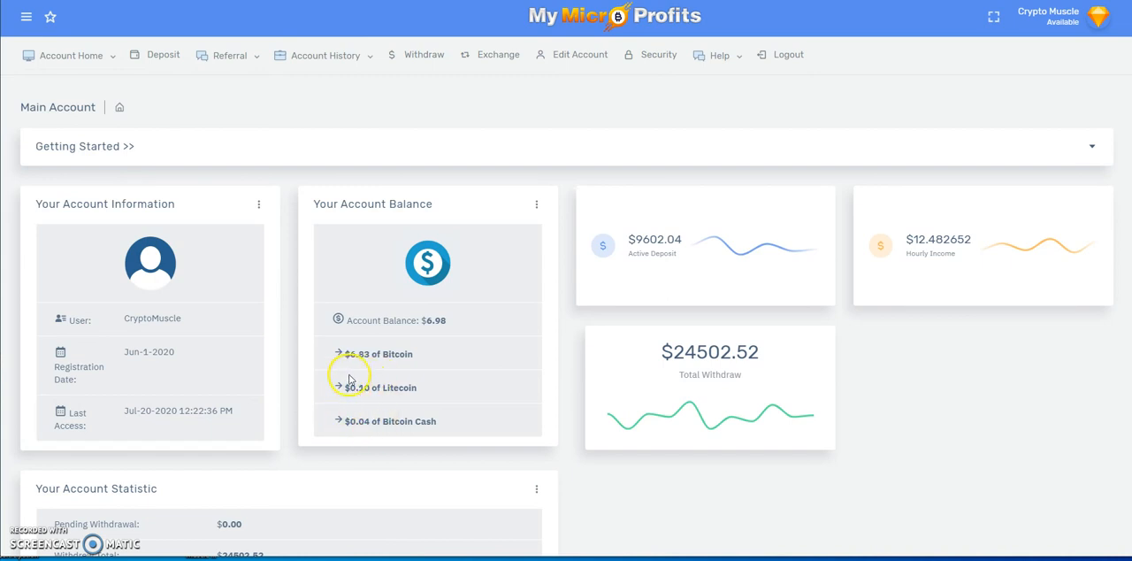
mouse_move(350, 382)
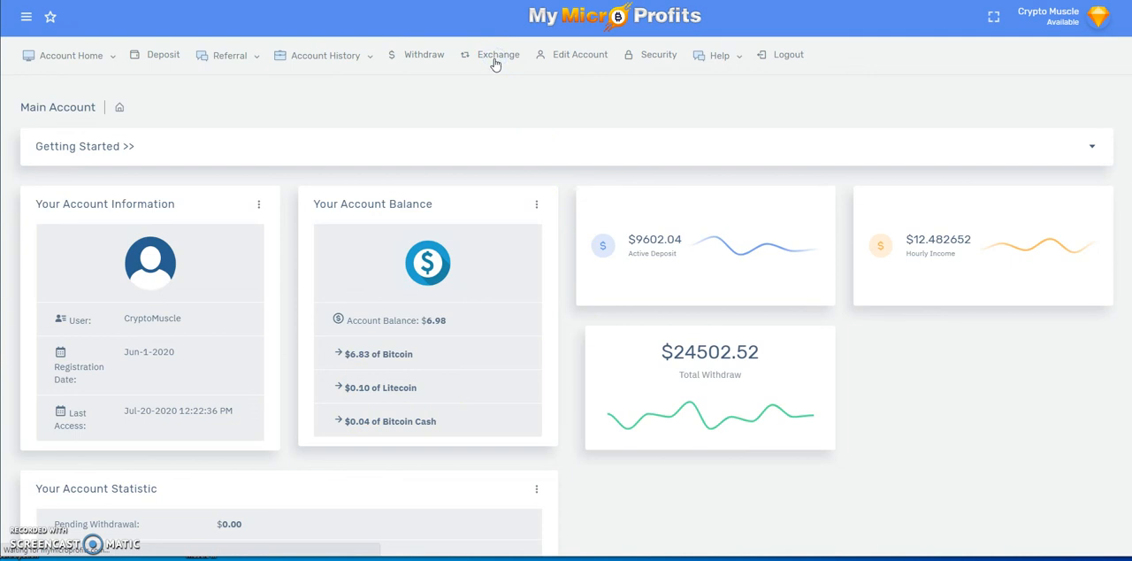
Open the Instant Balance Exchanger listing 6.83 Bitcoin, 0.22 Litecoin and 0.04 Bitcoin Cash.
click(498, 54)
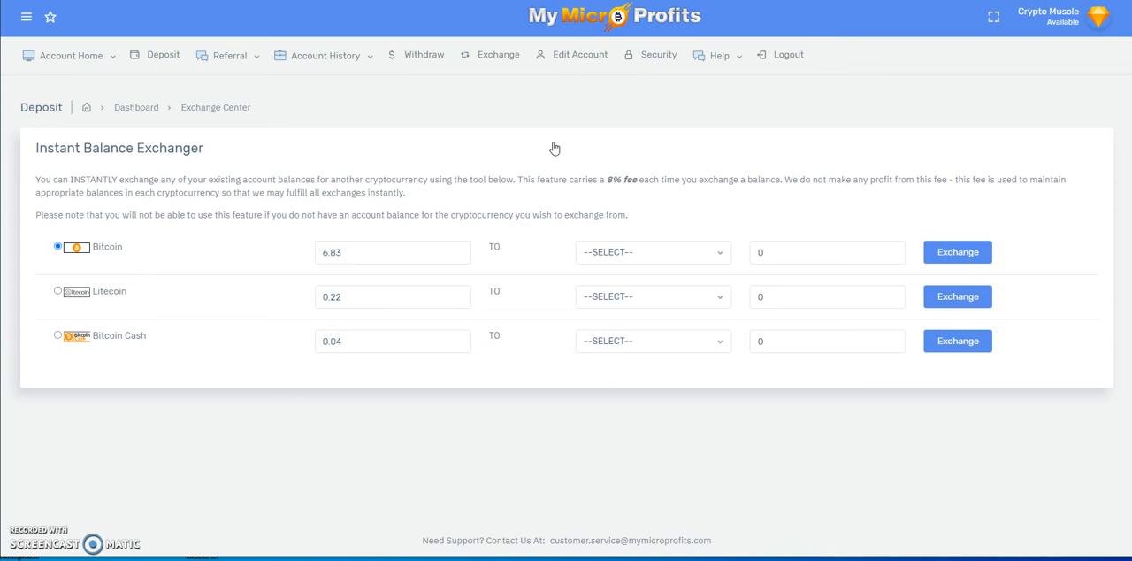
mouse_move(246, 293)
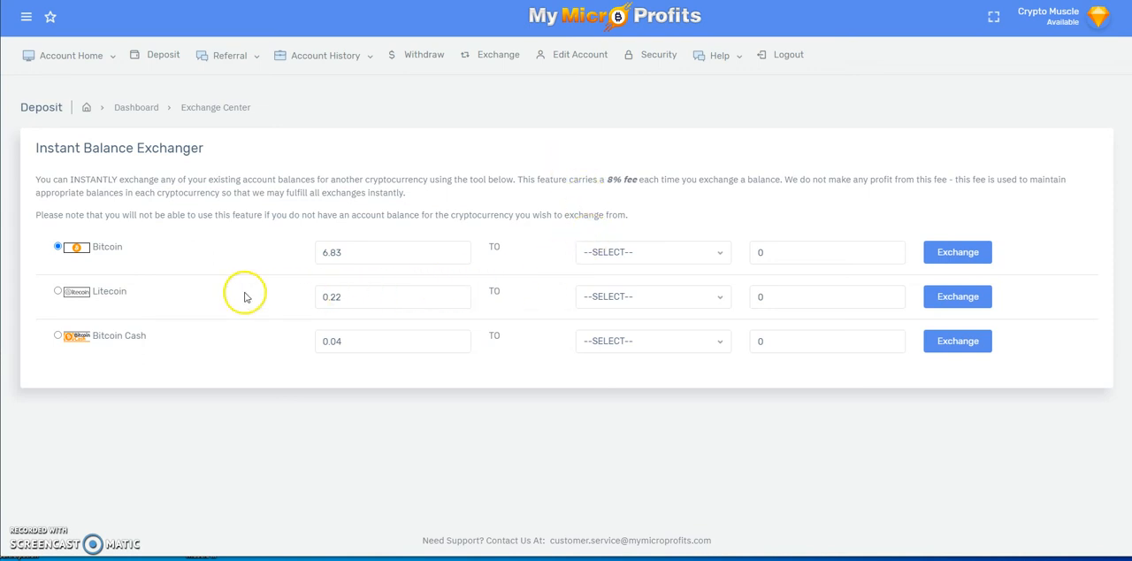
Select the 0.22 Litecoin row and set its conversion target to Bitcoin.
click(57, 292)
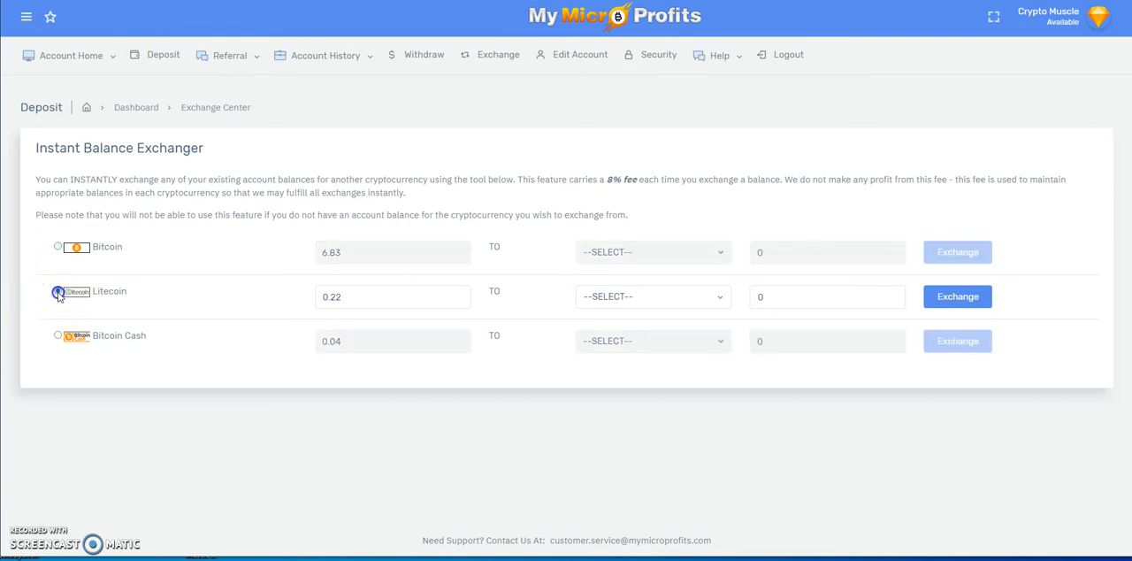
click(58, 291)
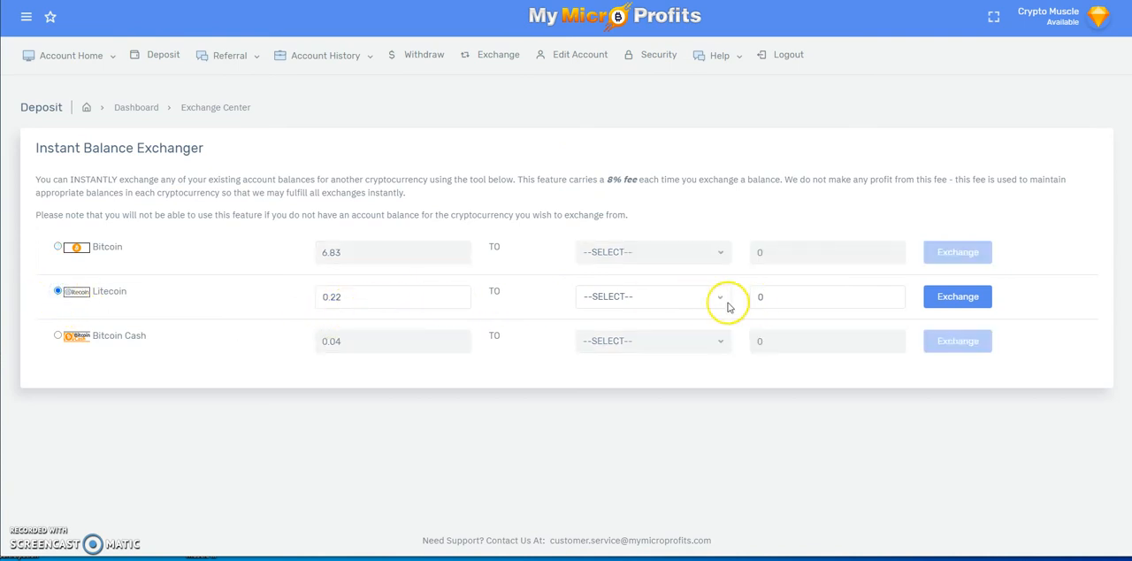
click(653, 296)
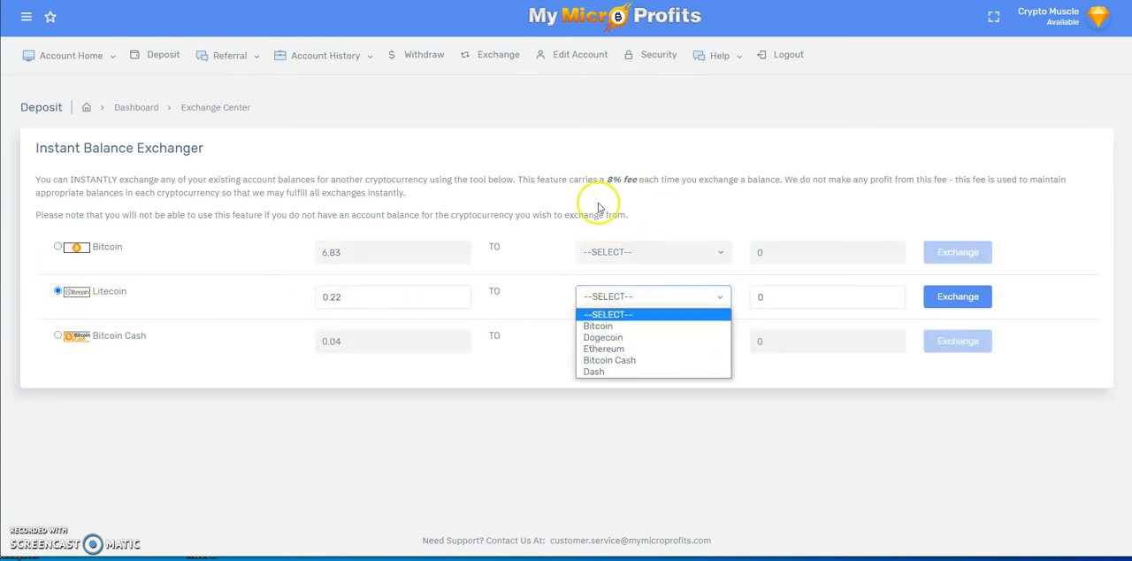
mouse_move(747, 196)
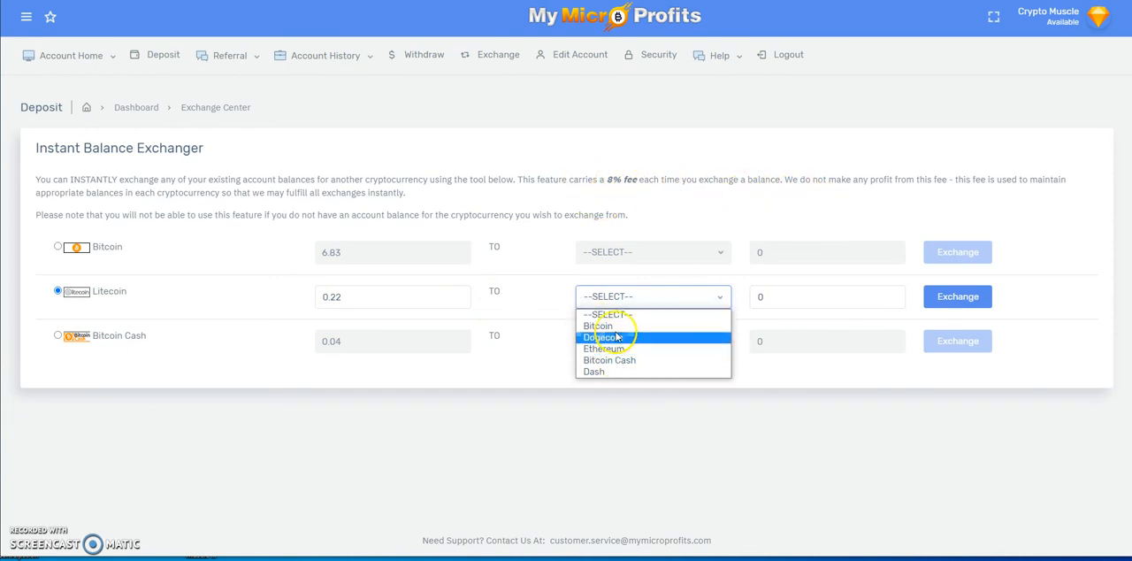
click(598, 325)
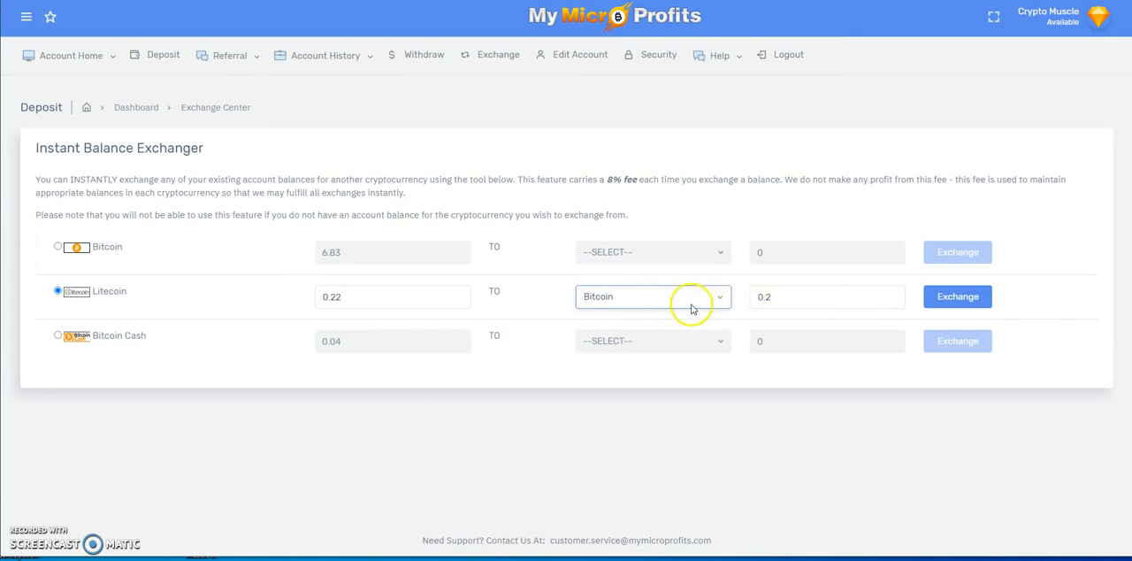
click(653, 297)
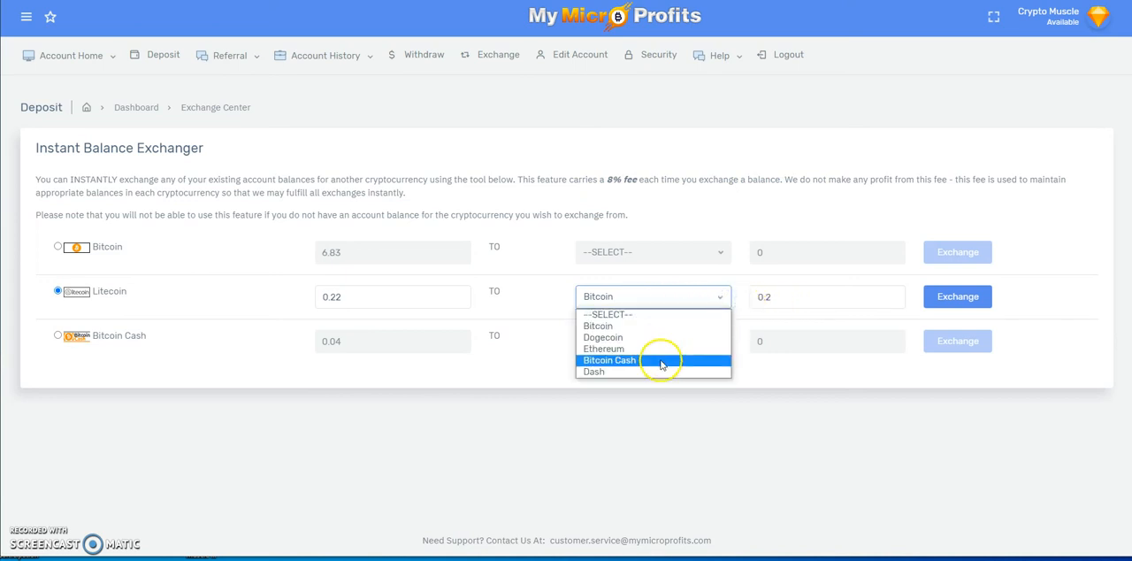
click(608, 360)
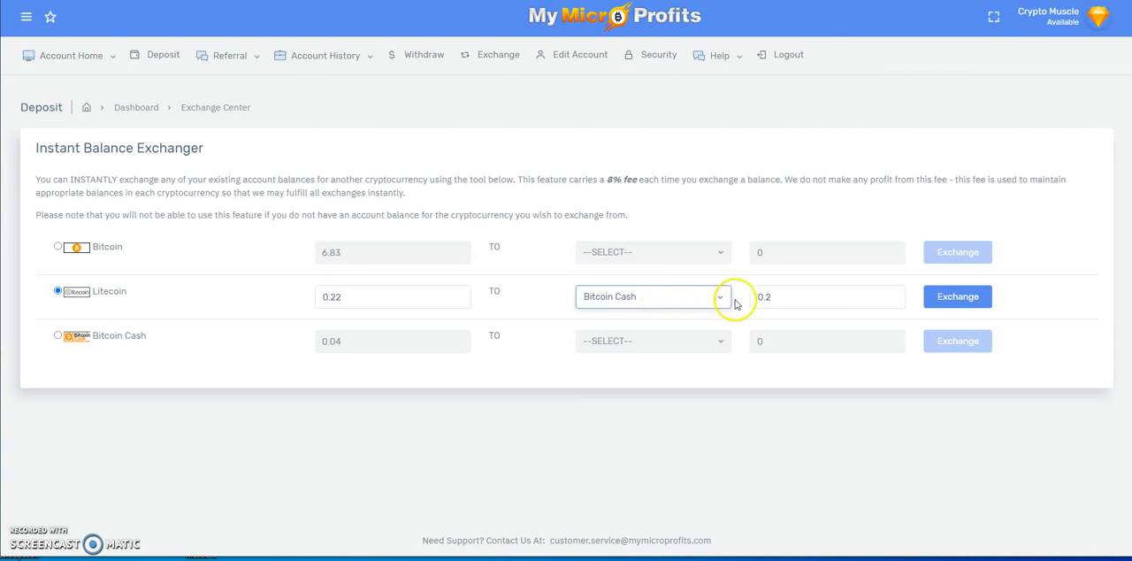
mouse_move(666, 305)
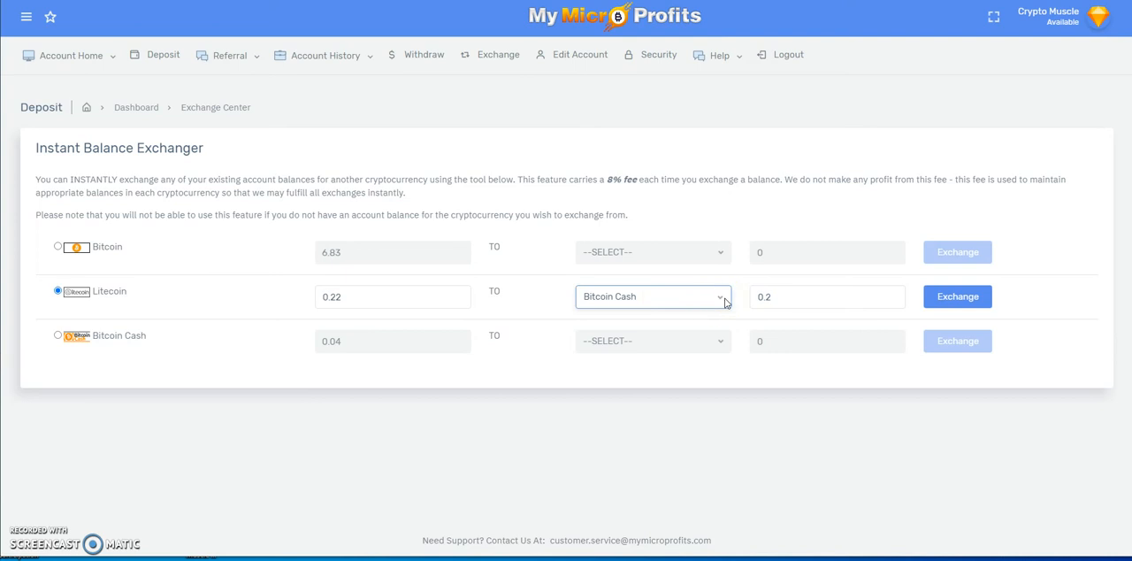
click(653, 297)
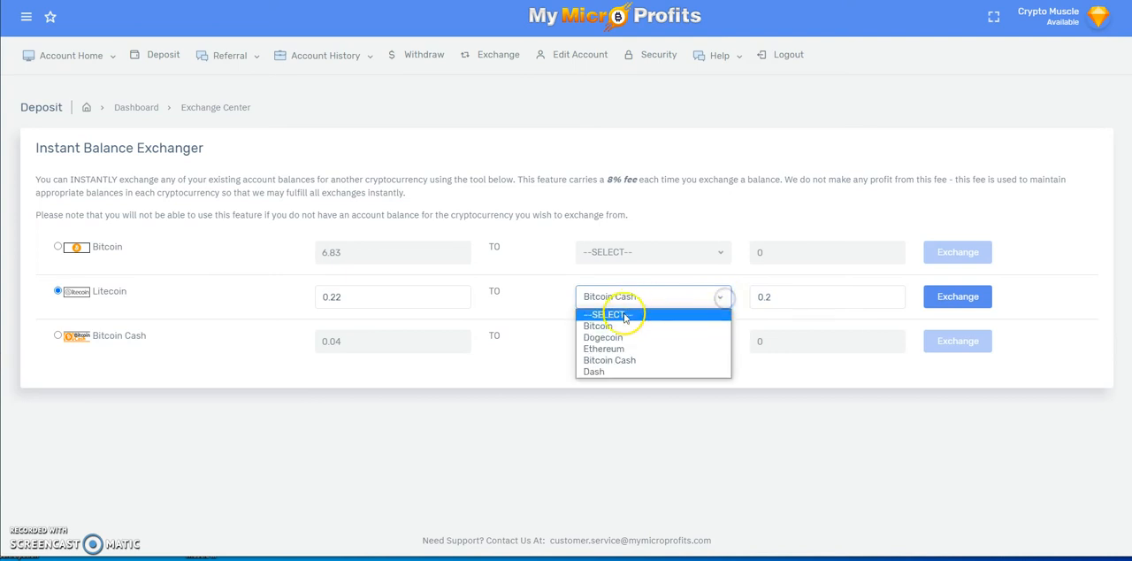
click(596, 326)
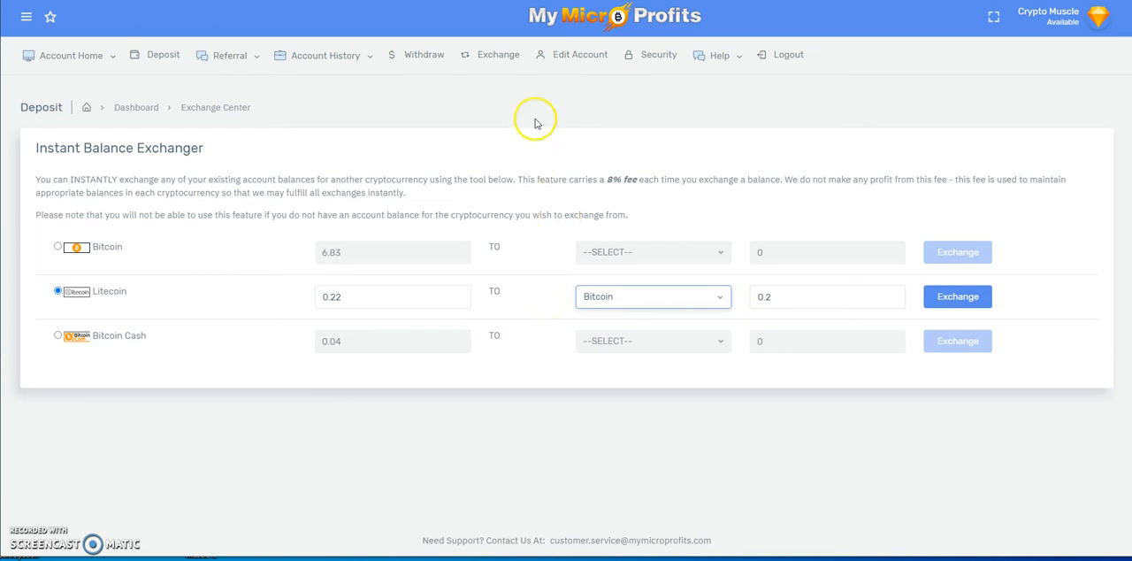
click(71, 55)
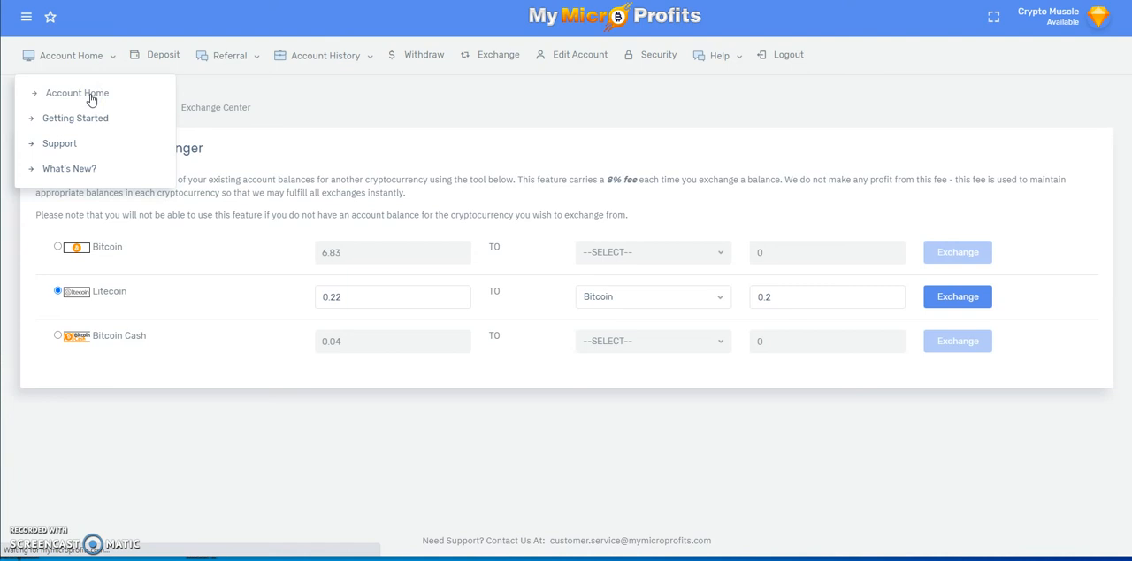
Open Account Home to see the $7.10 balance including $0.22 Litecoin.
click(77, 92)
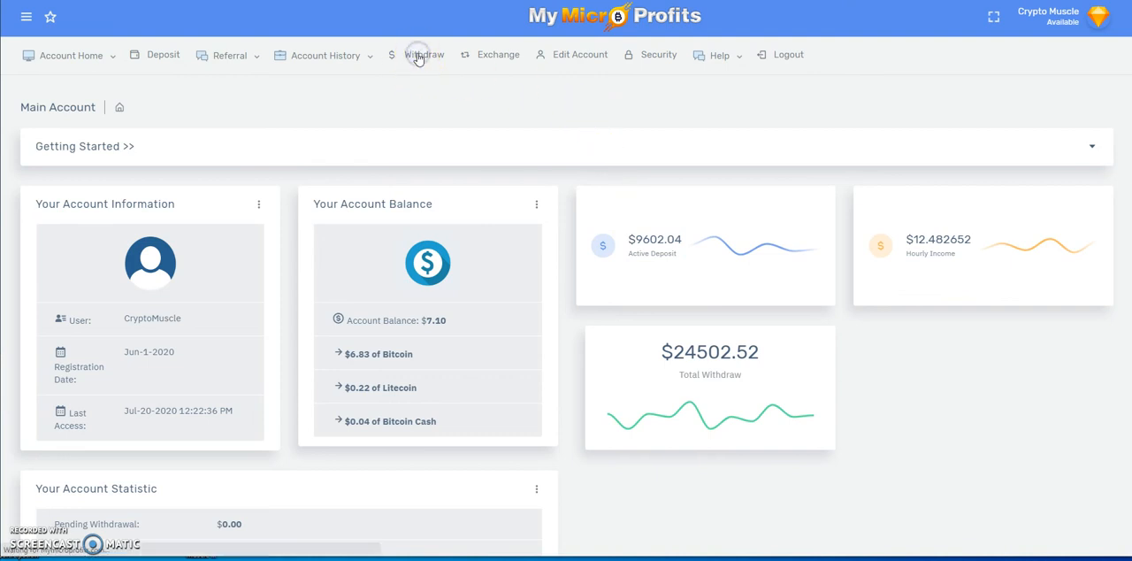
Open the Withdraw page showing the $7.09 balance: $6.83 Bitcoin, $0.22 Litecoin, $0.04 Bitcoin Cash.
click(426, 54)
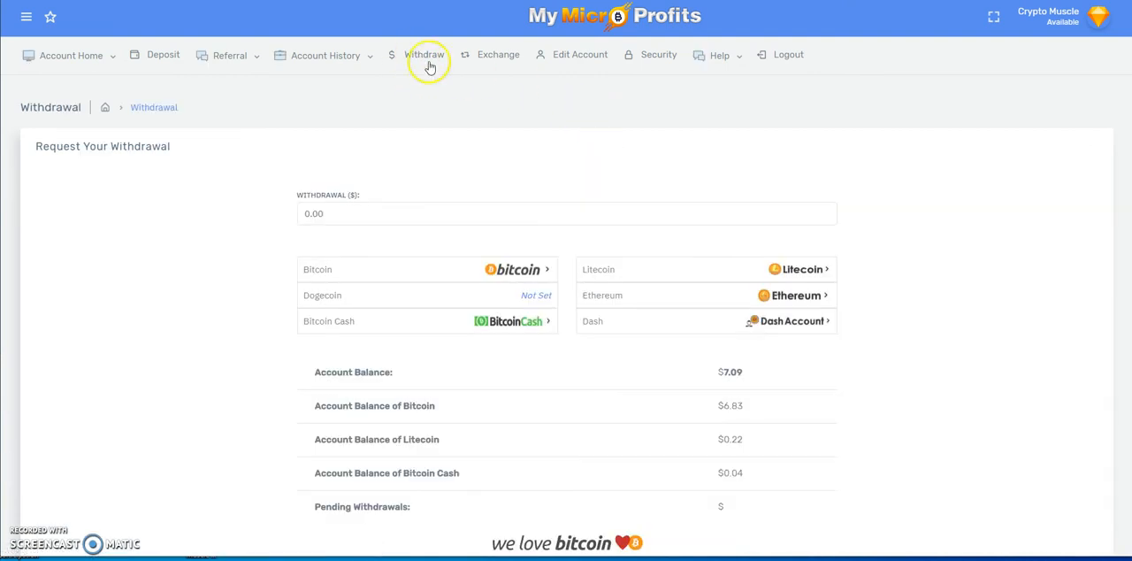
mouse_move(544, 168)
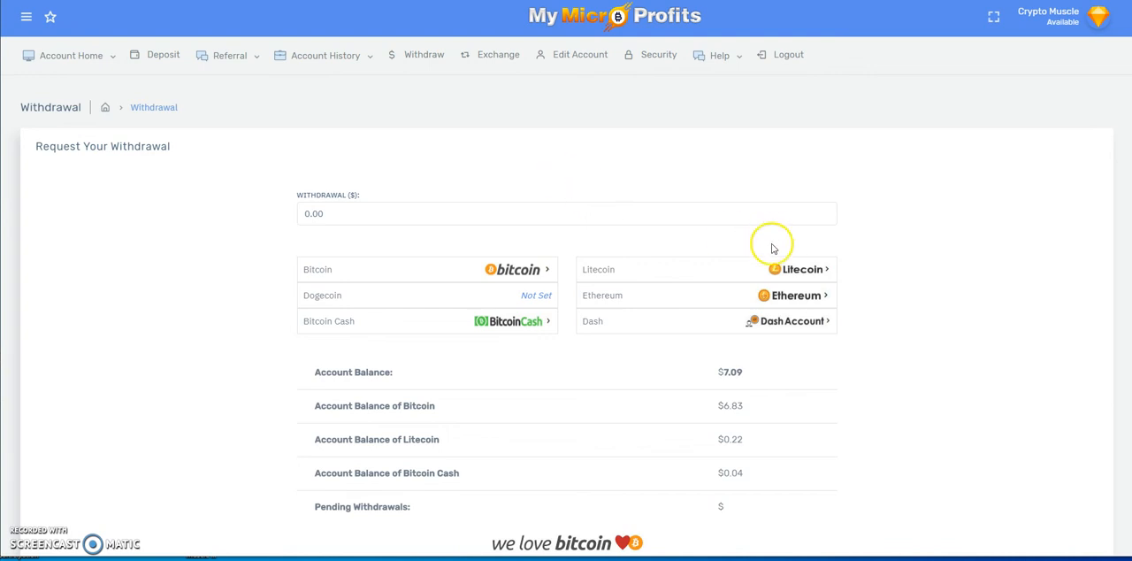
mouse_move(646, 366)
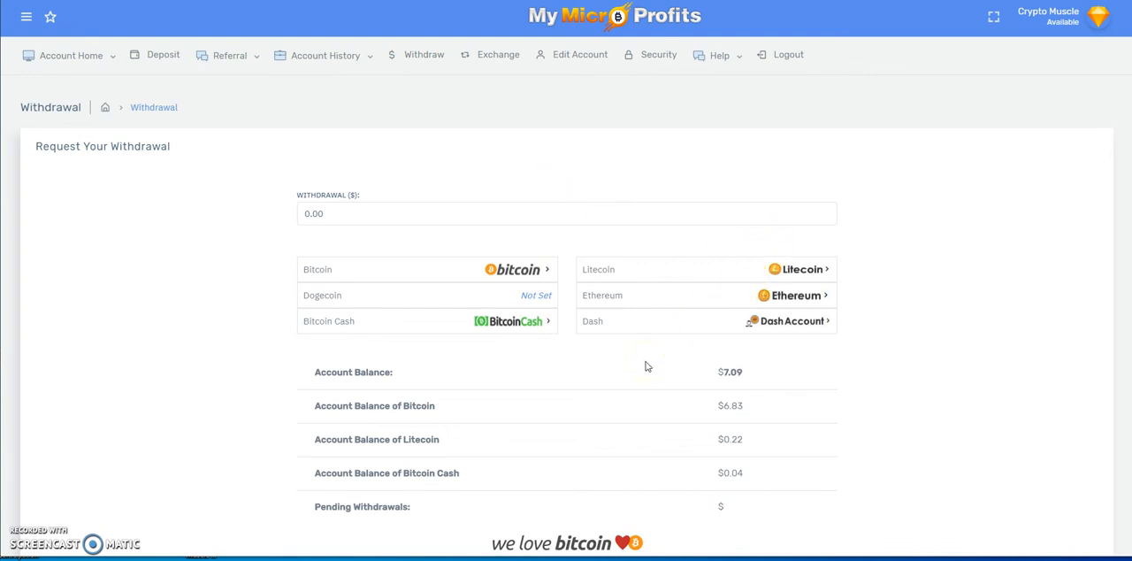
mouse_move(633, 370)
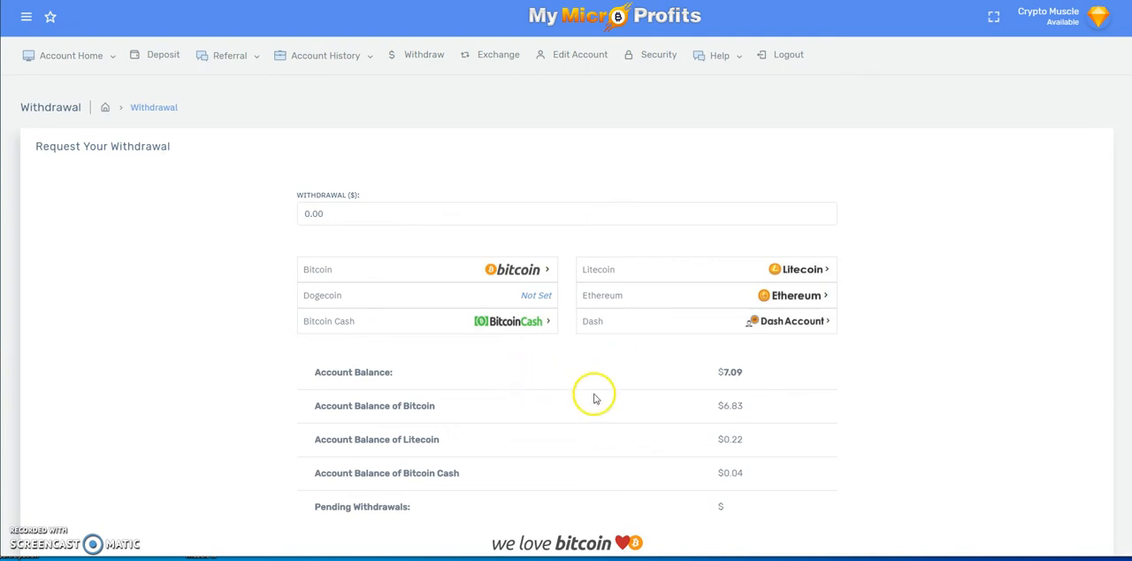
mouse_move(163, 197)
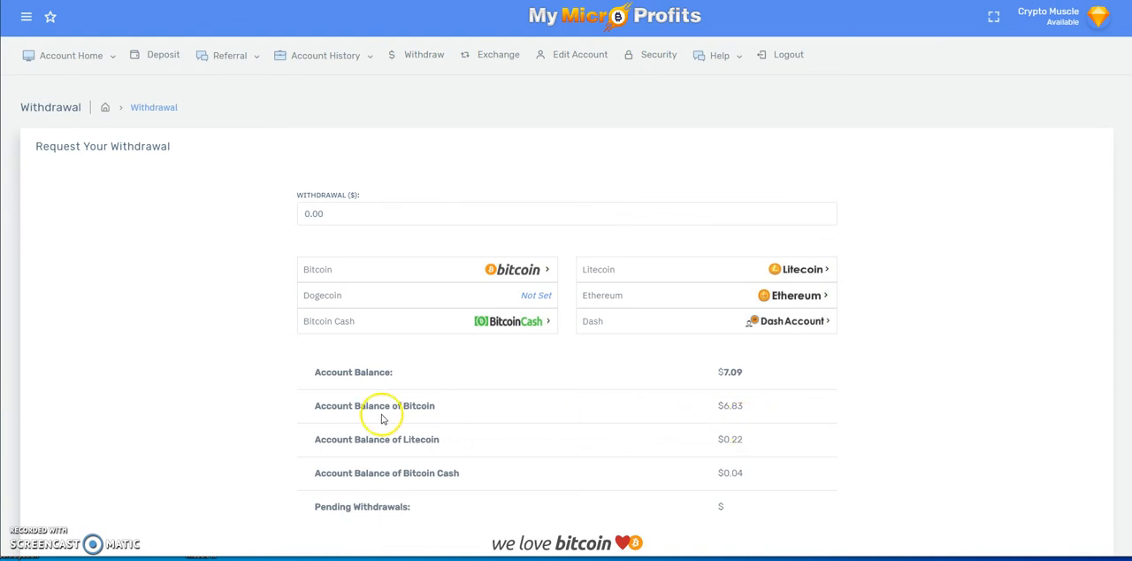
mouse_move(788, 416)
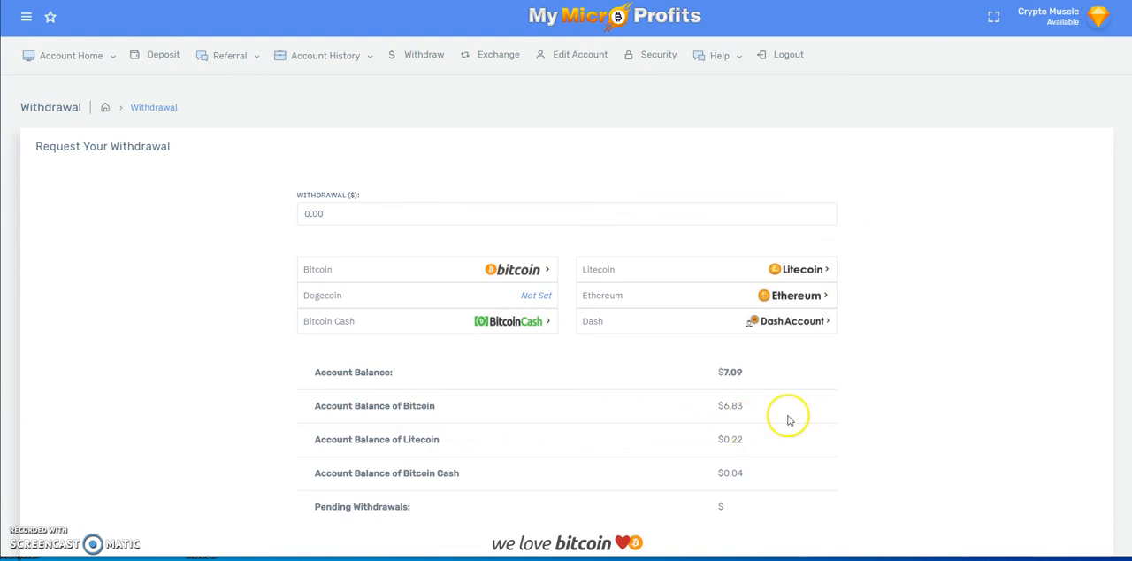
mouse_move(758, 423)
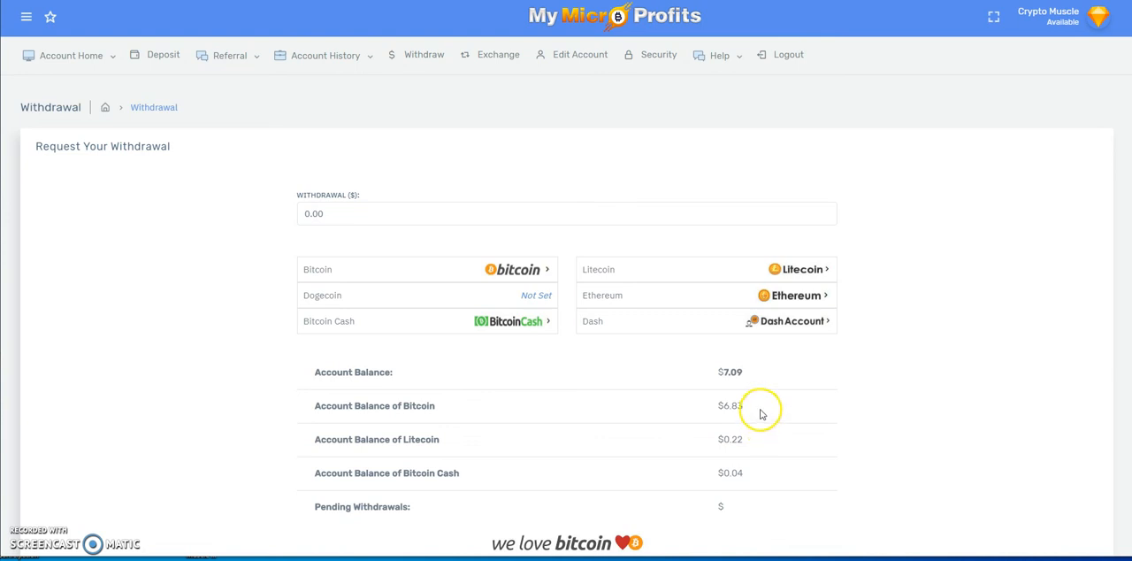
mouse_move(772, 392)
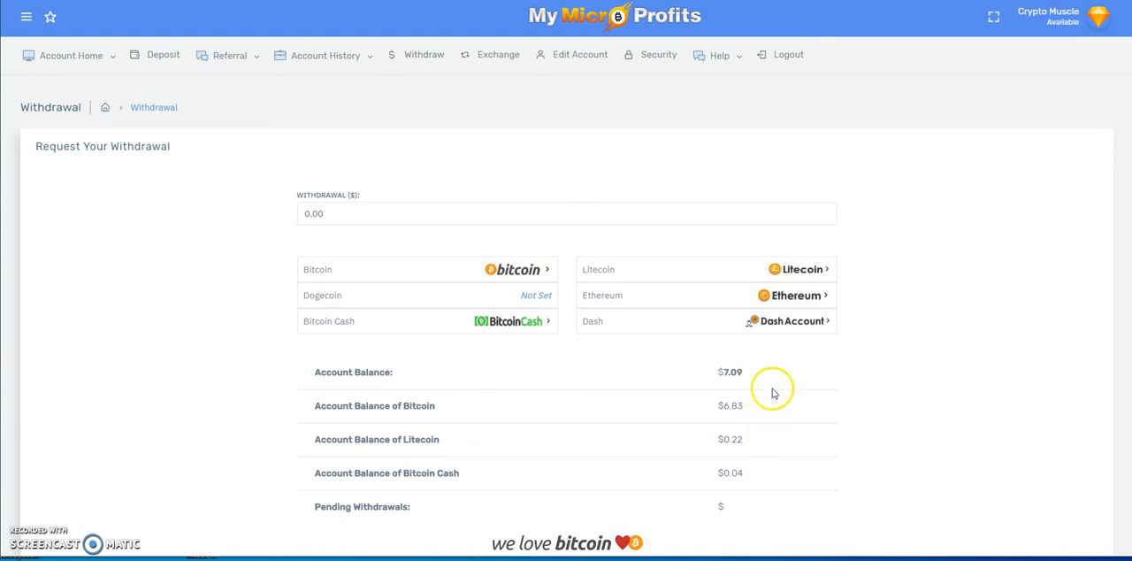
mouse_move(778, 391)
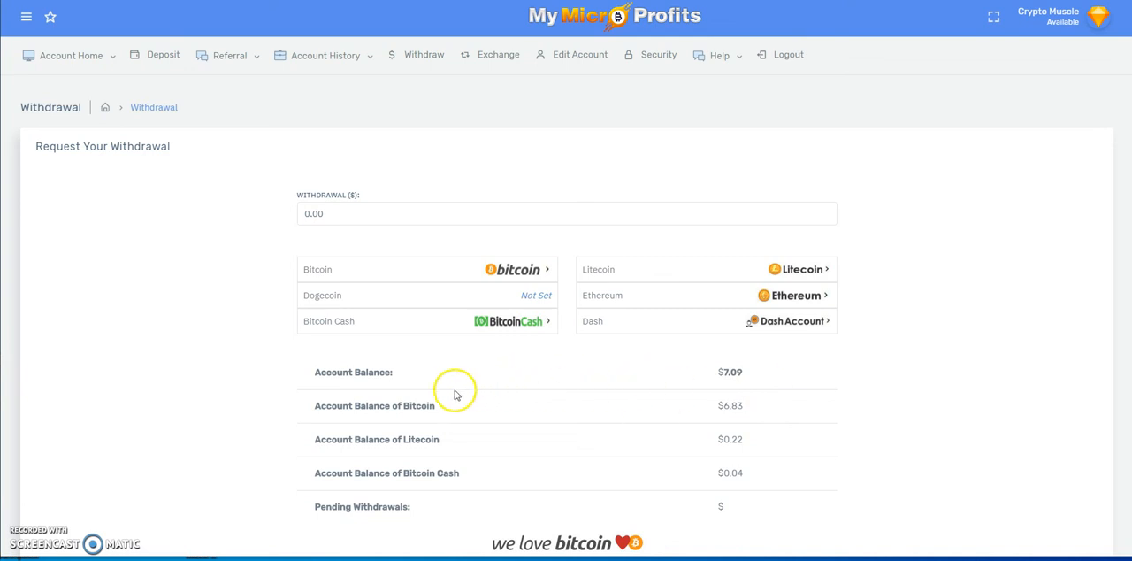
mouse_move(371, 400)
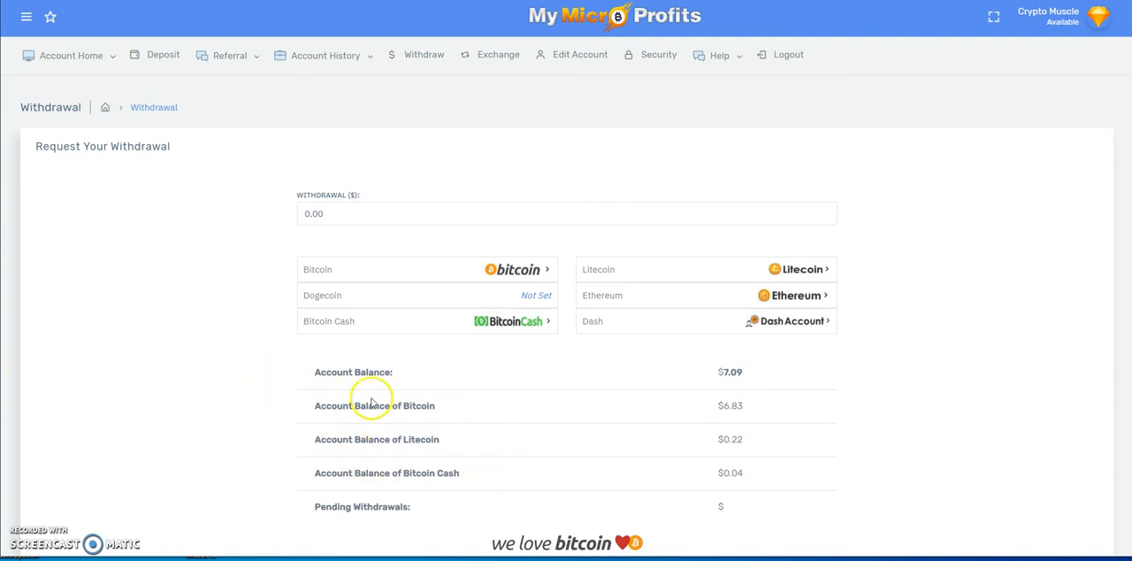
mouse_move(409, 391)
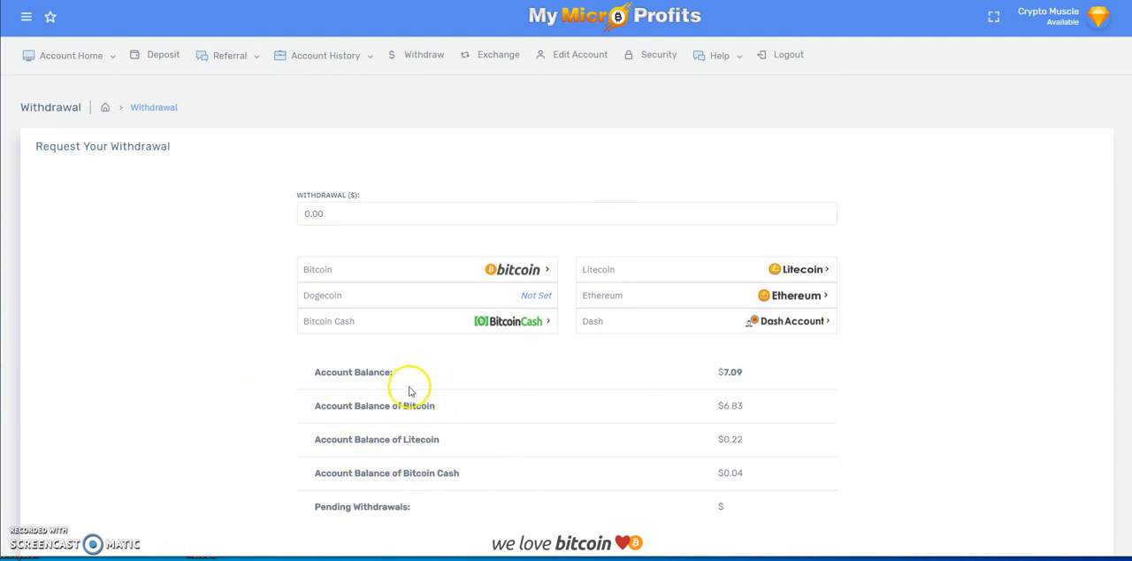
Go back to Account Home to check the $8.40 total and $8.13 Bitcoin balance.
click(71, 54)
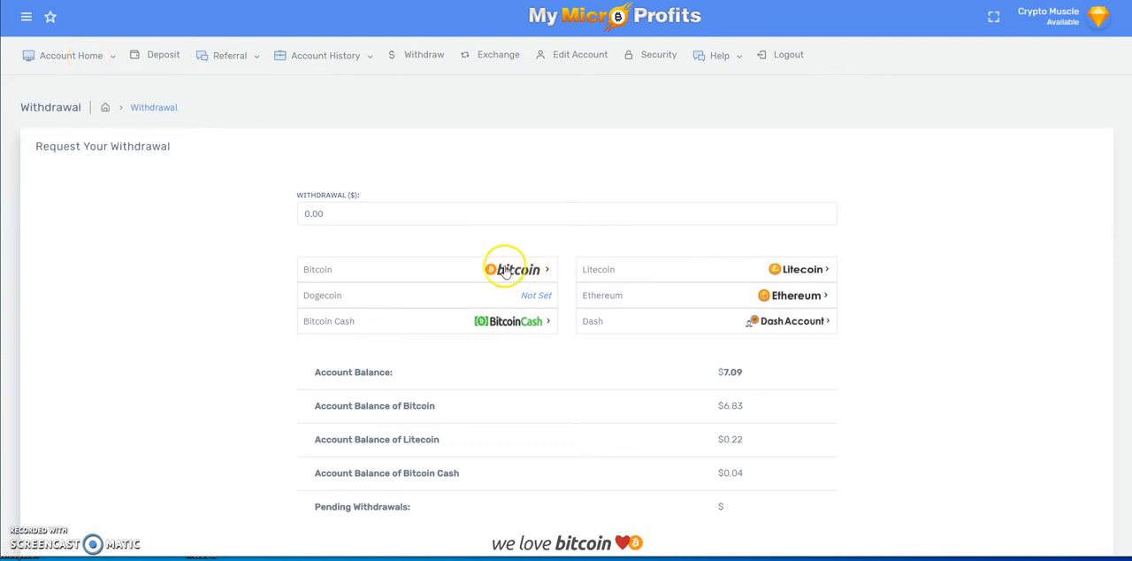
mouse_move(482, 291)
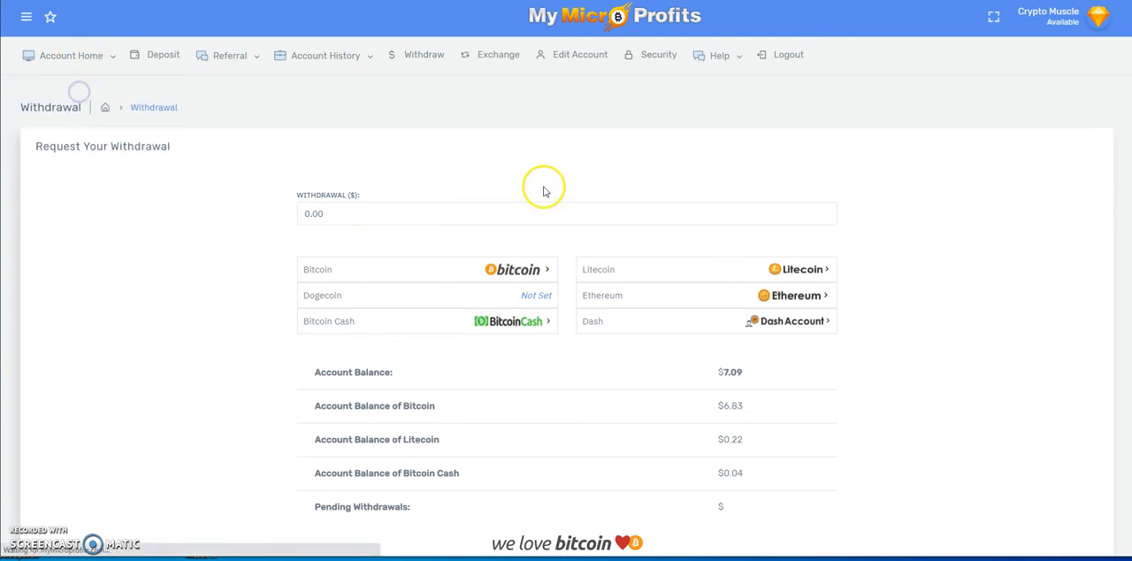
mouse_move(727, 158)
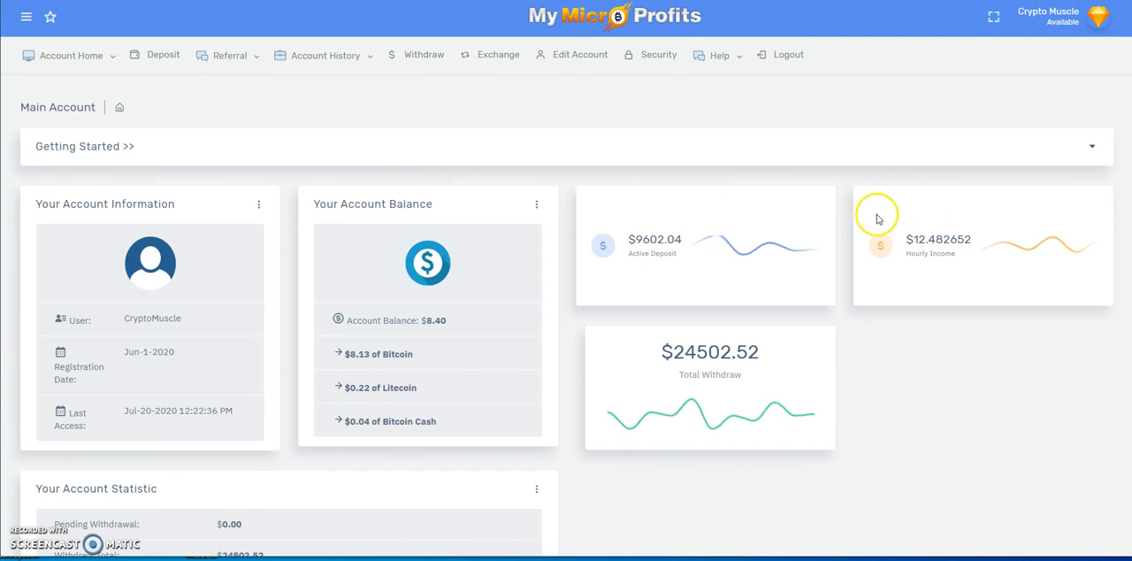
mouse_move(698, 250)
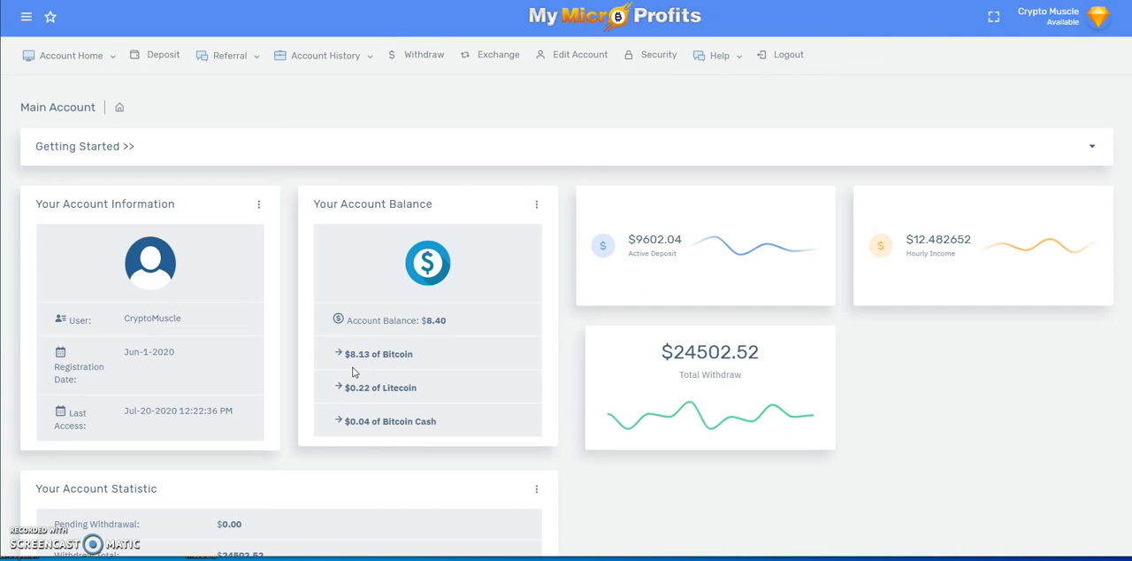
mouse_move(684, 142)
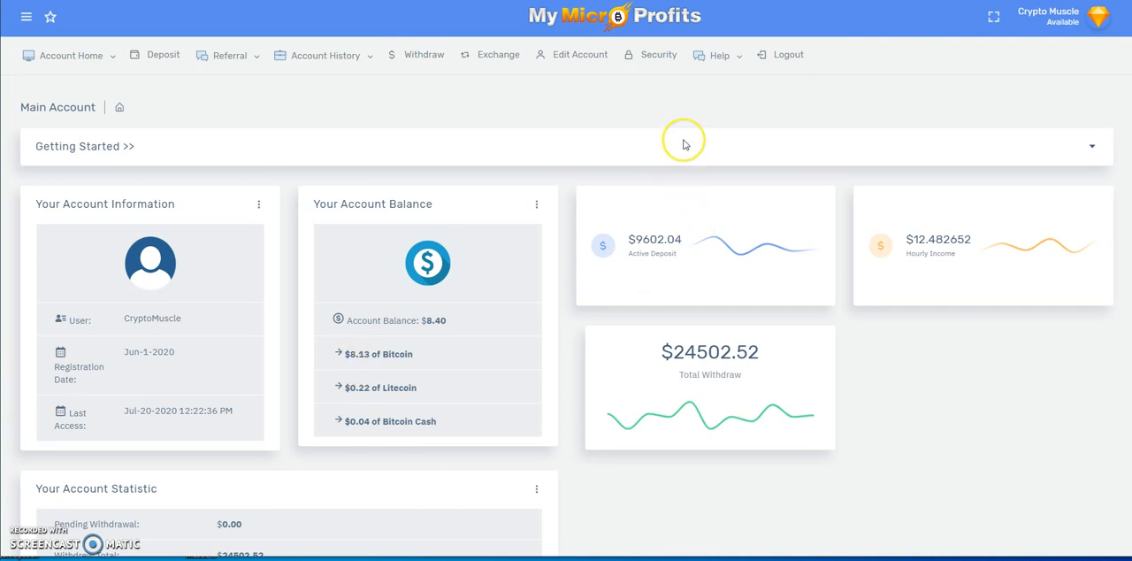